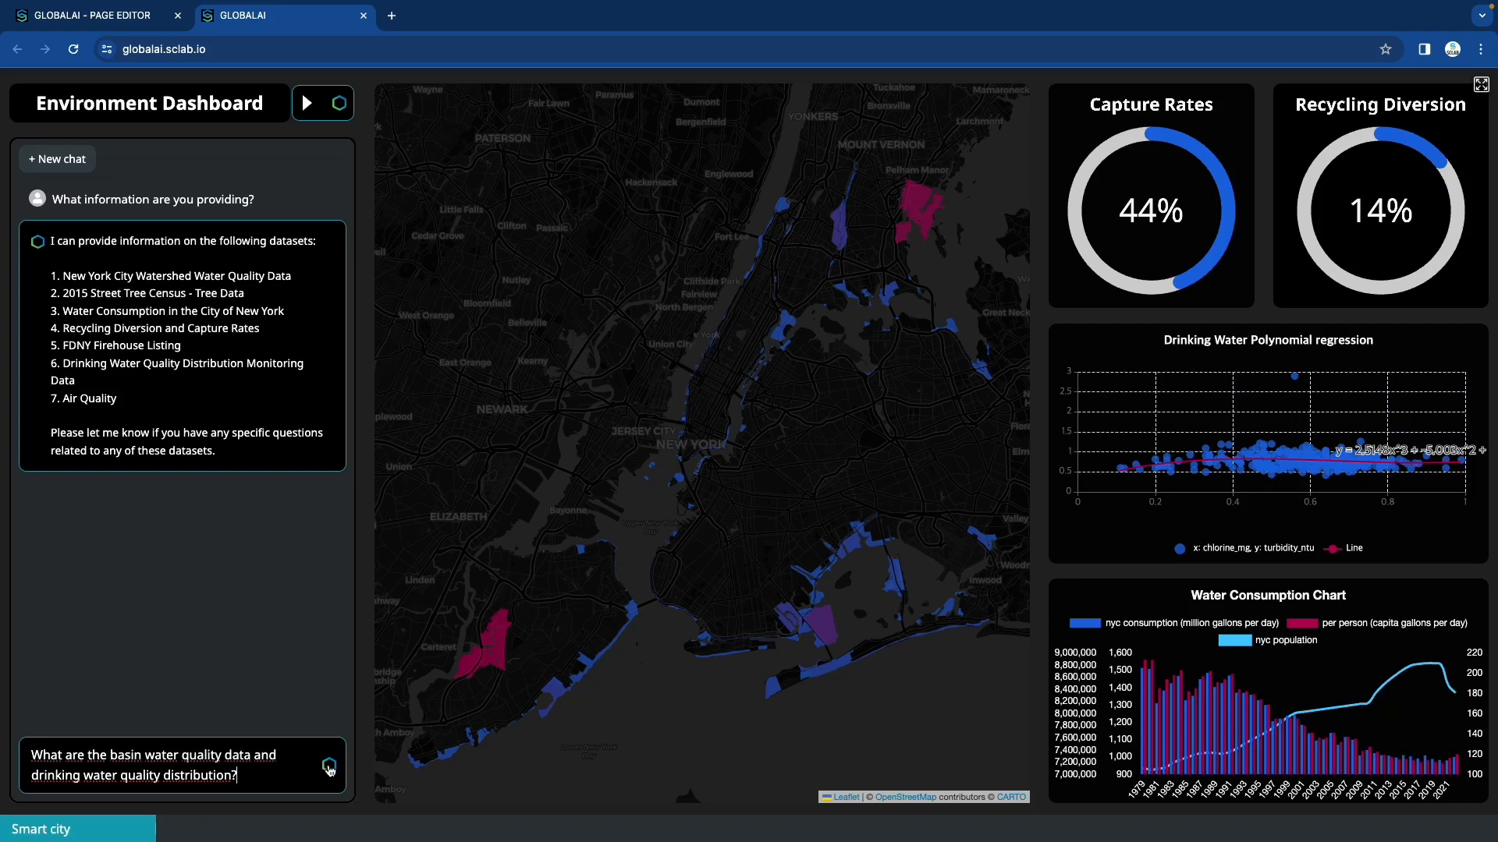
Send the chat question, then create new site content from the Smart city Environment Dashboard theme.
left_click(329, 769)
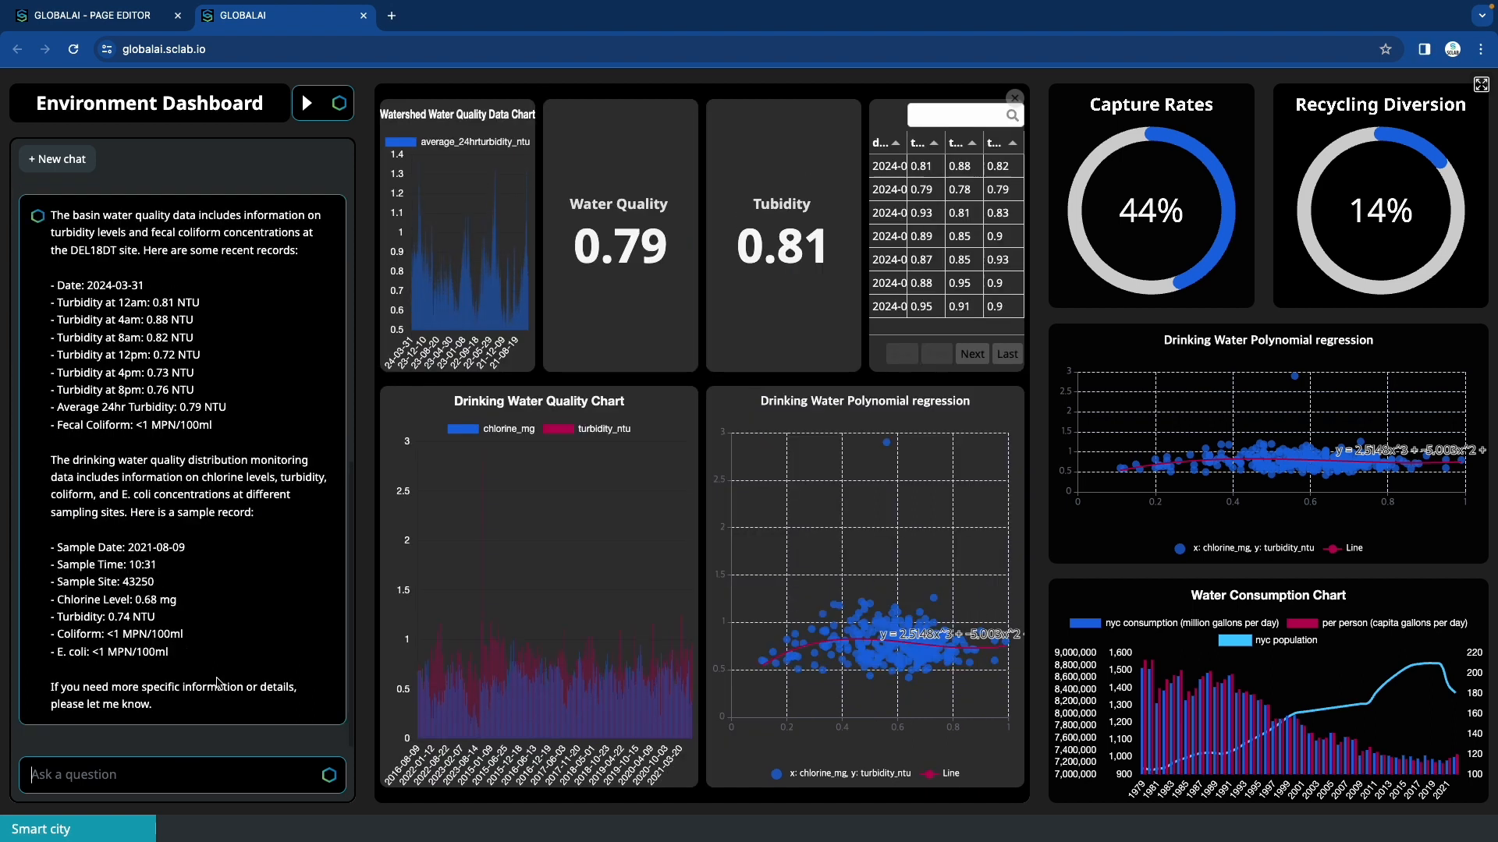
type("WLet me know the location of street trees and air quality.")
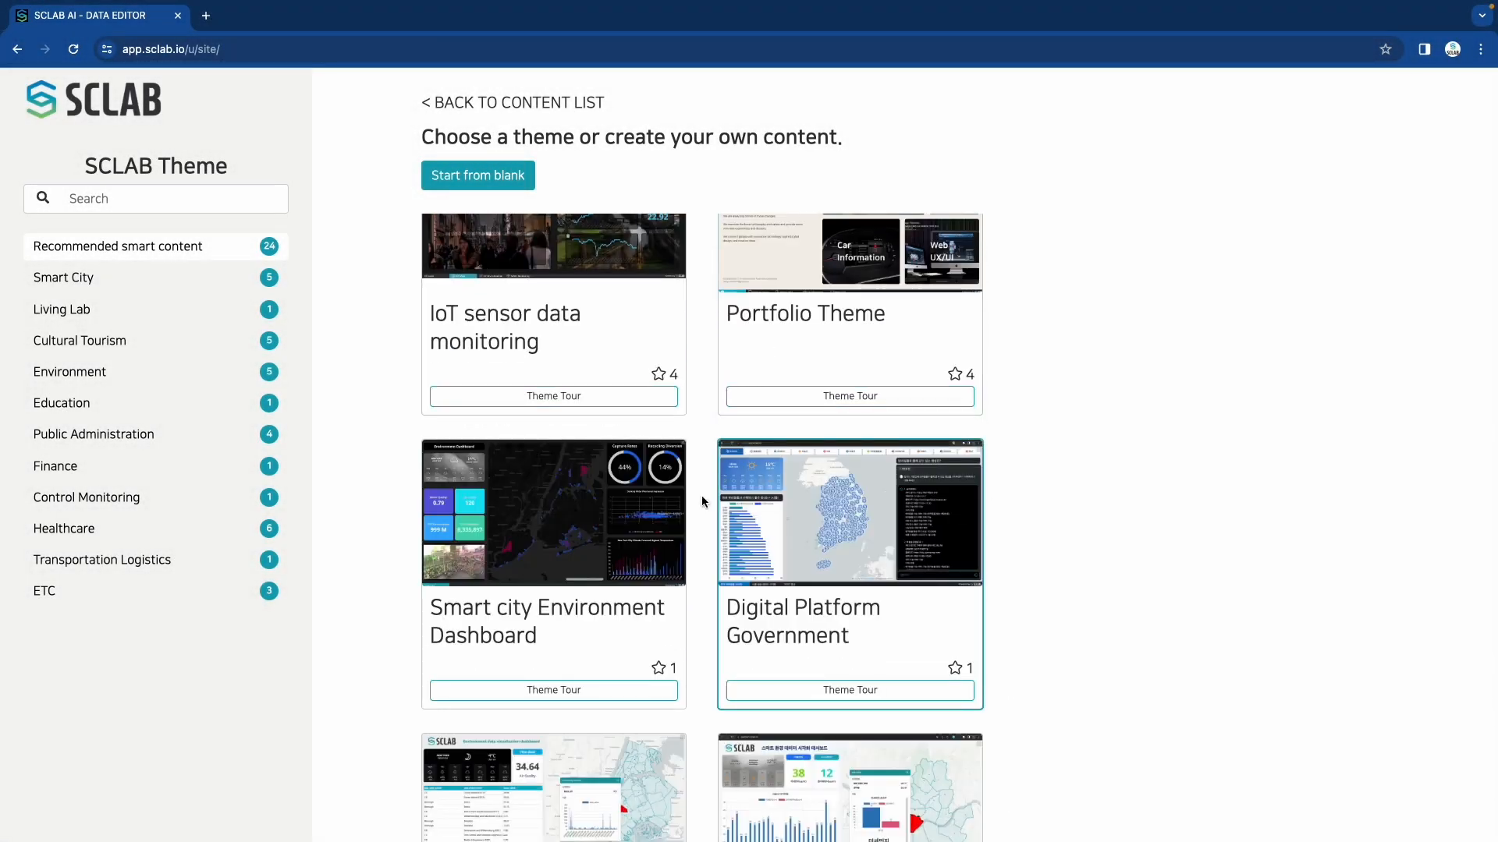
left_click(552, 513)
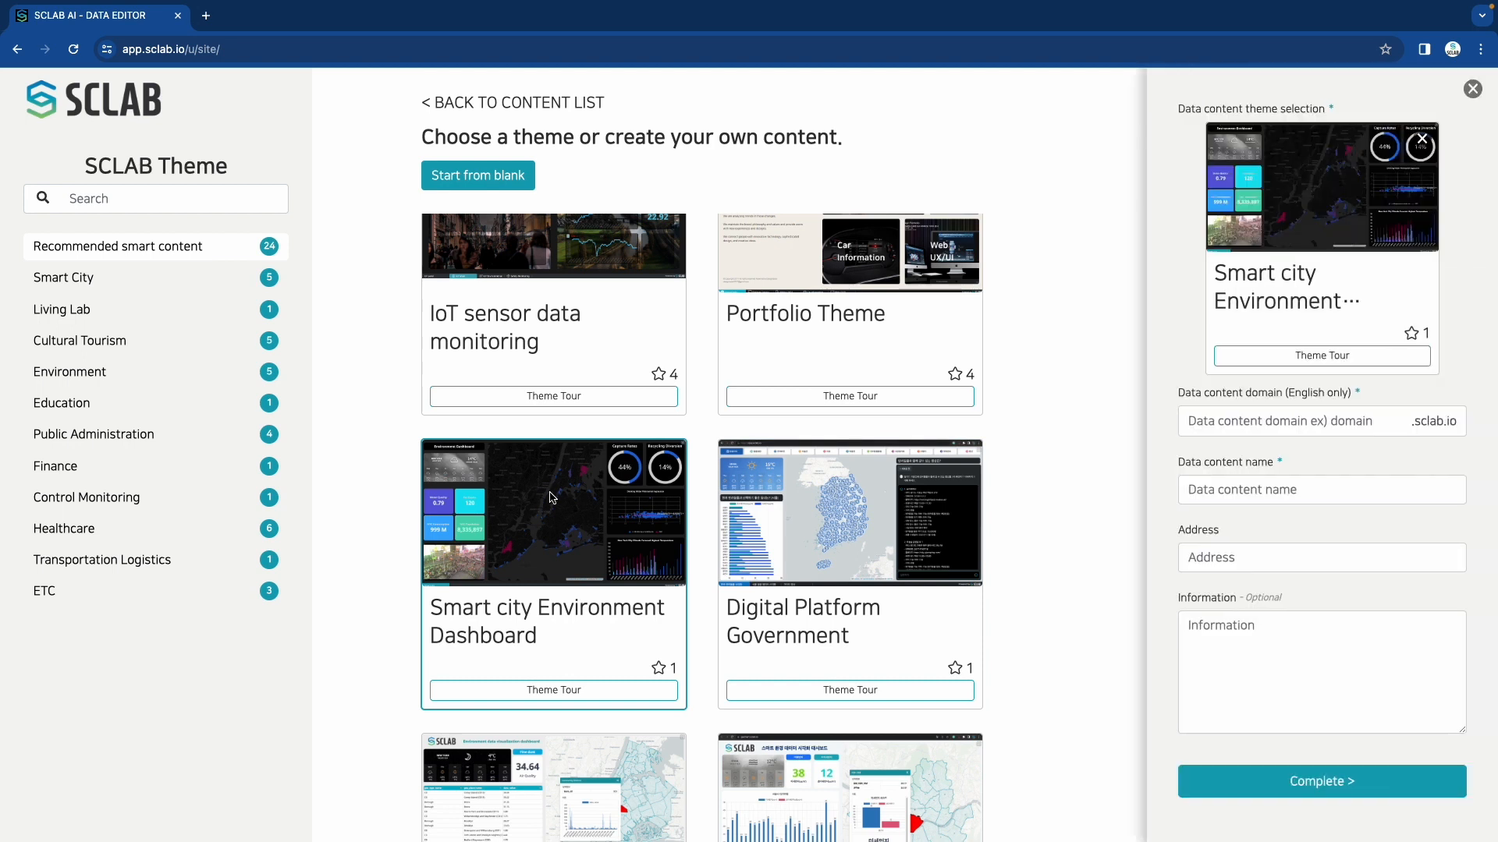
left_click(1290, 421)
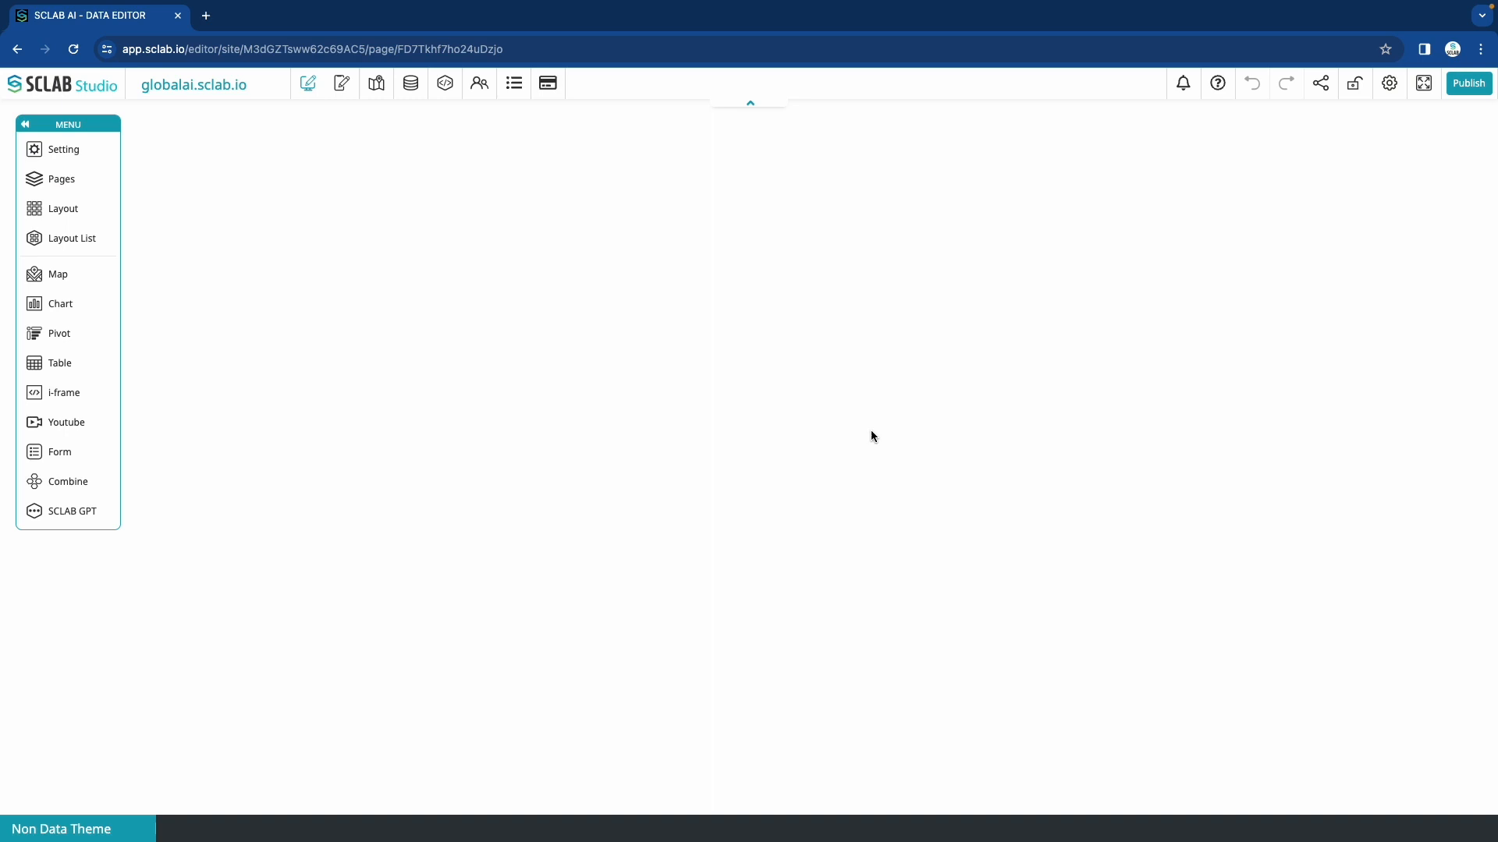
Re-apply the Smart city Environment Dashboard theme through the gear menu's Change theme option.
left_click(1388, 83)
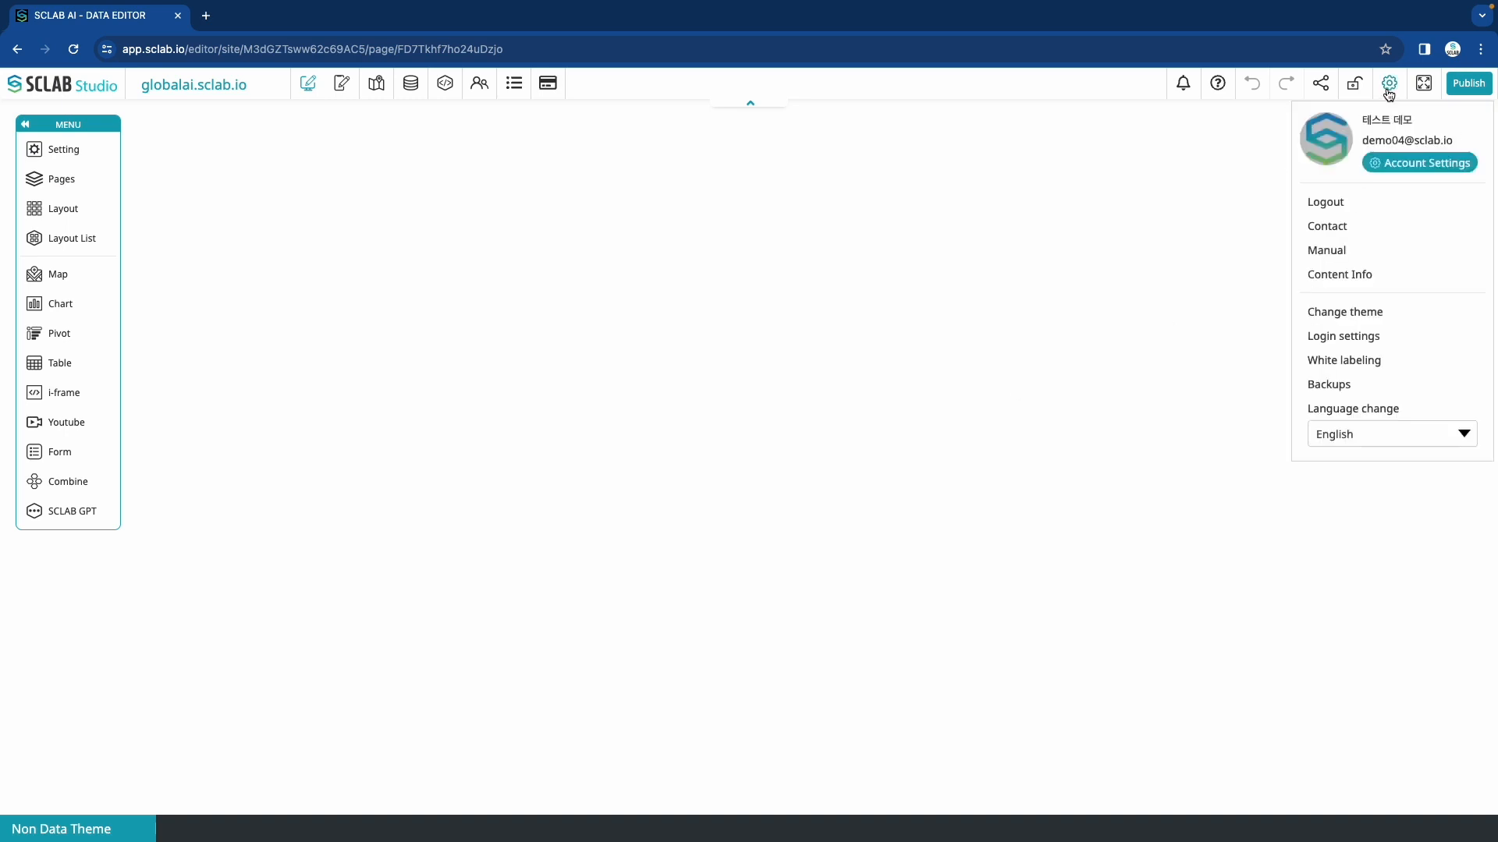
left_click(1343, 312)
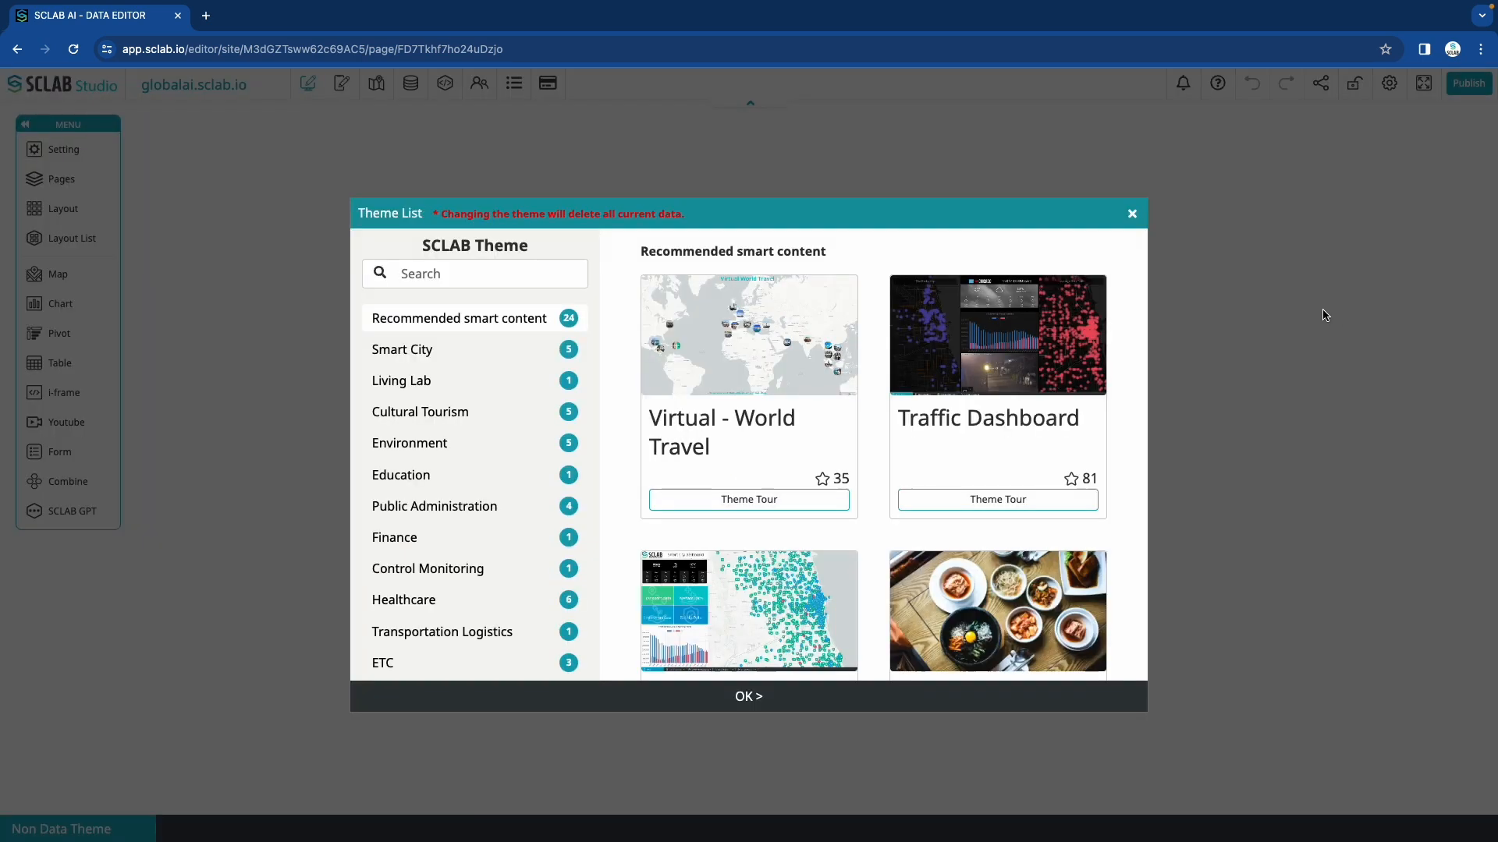
scroll("down", 3)
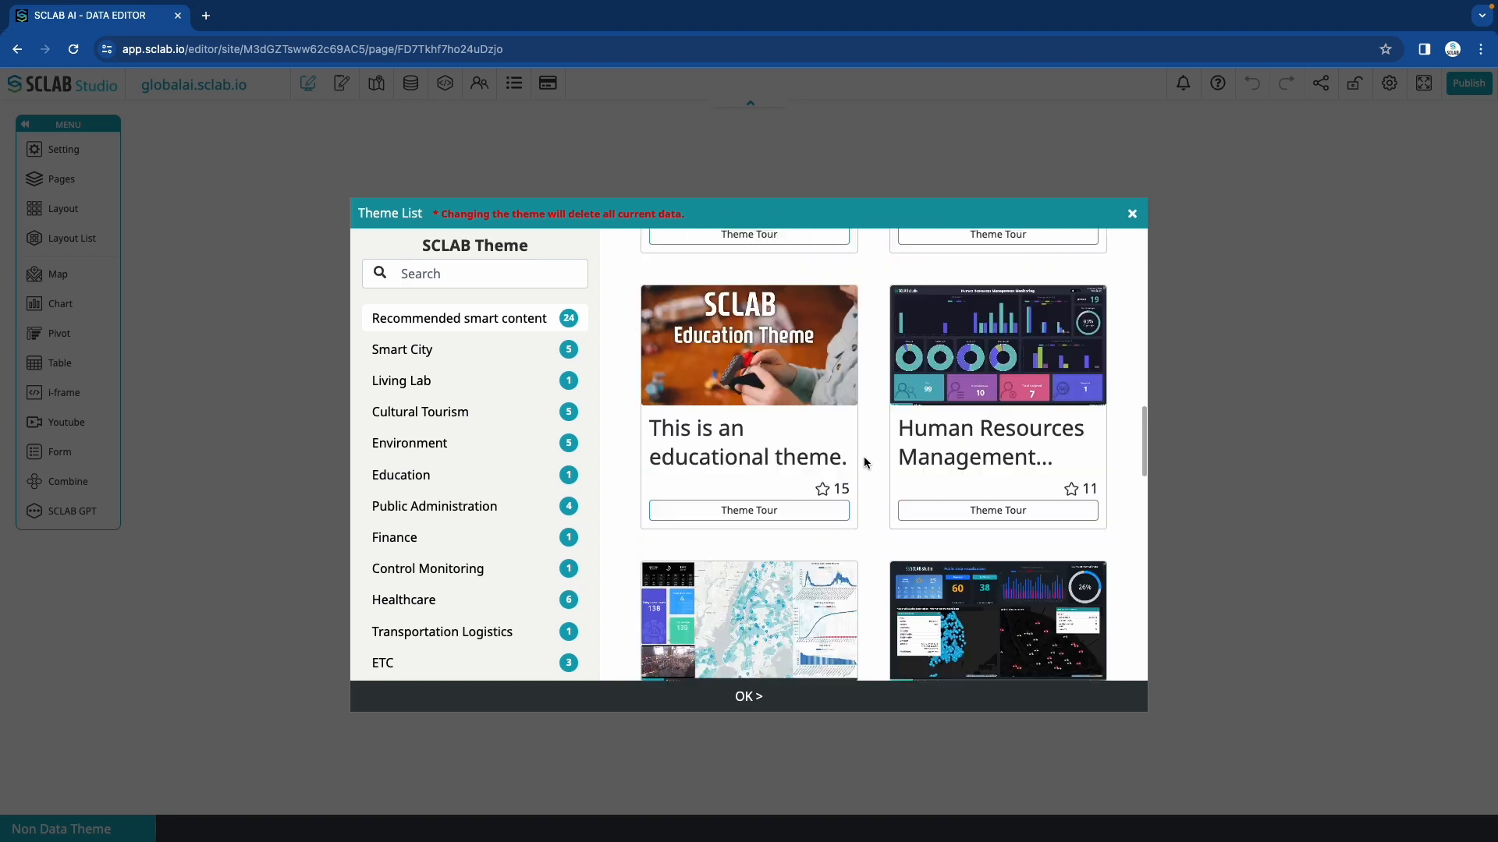
scroll("down", 3)
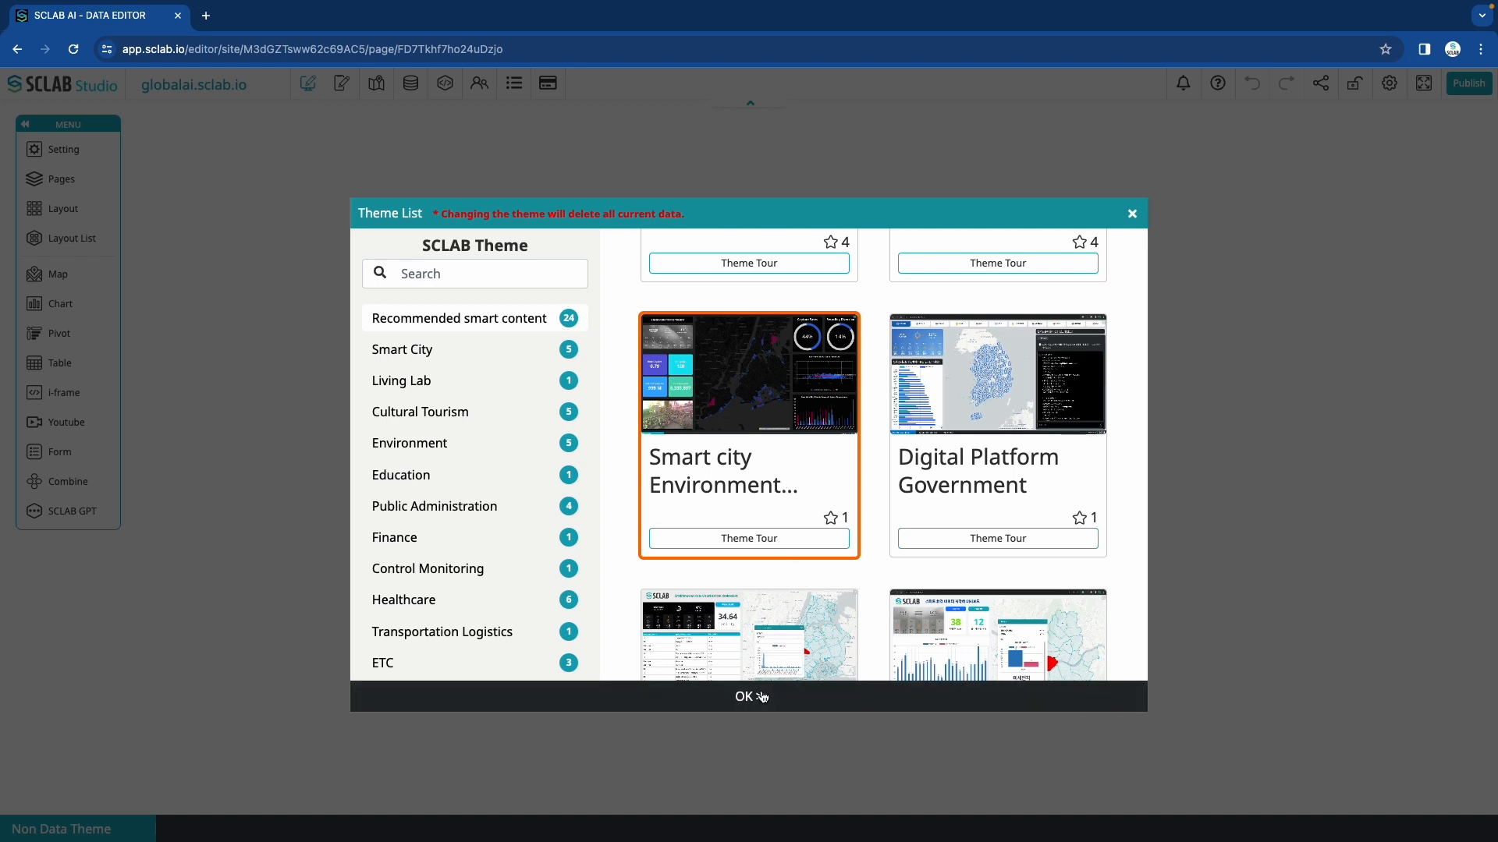
left_click(749, 696)
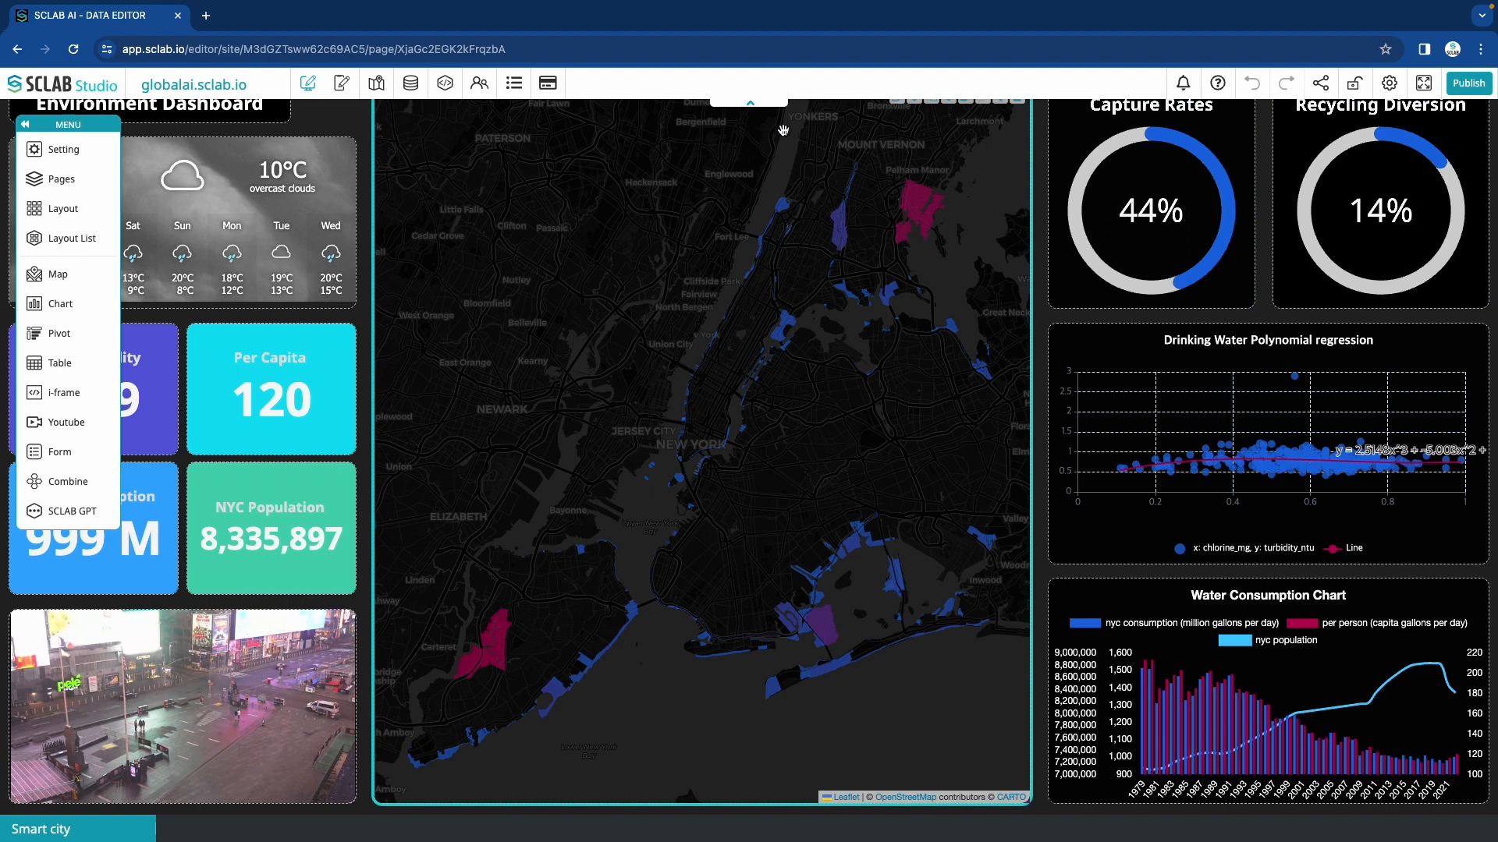
mouse_move(497, 164)
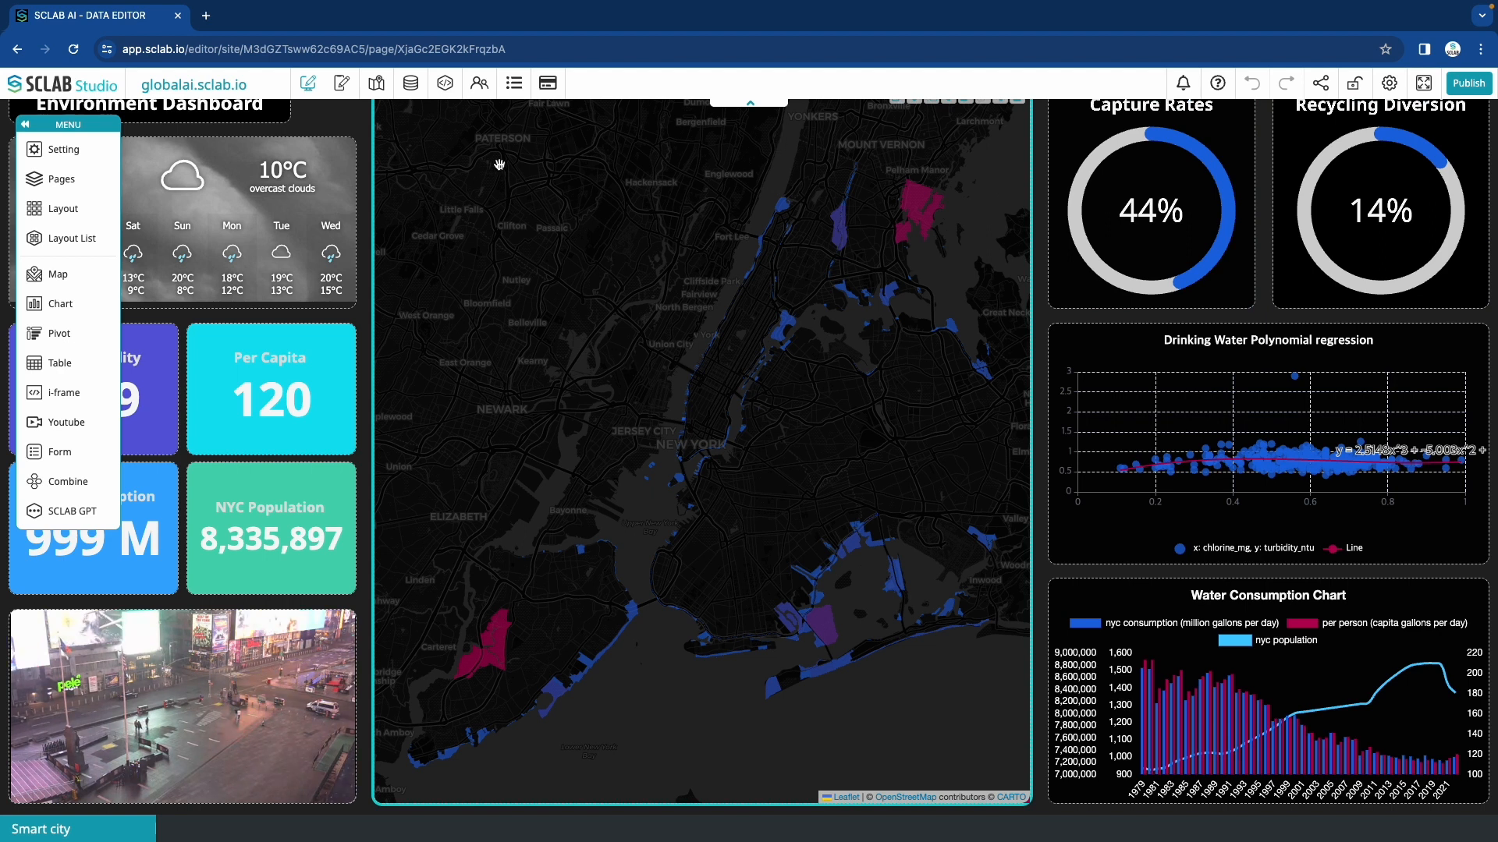
Show the data group's DATA HUB with the air quality, water, tree census and firehouse datasets.
left_click(411, 83)
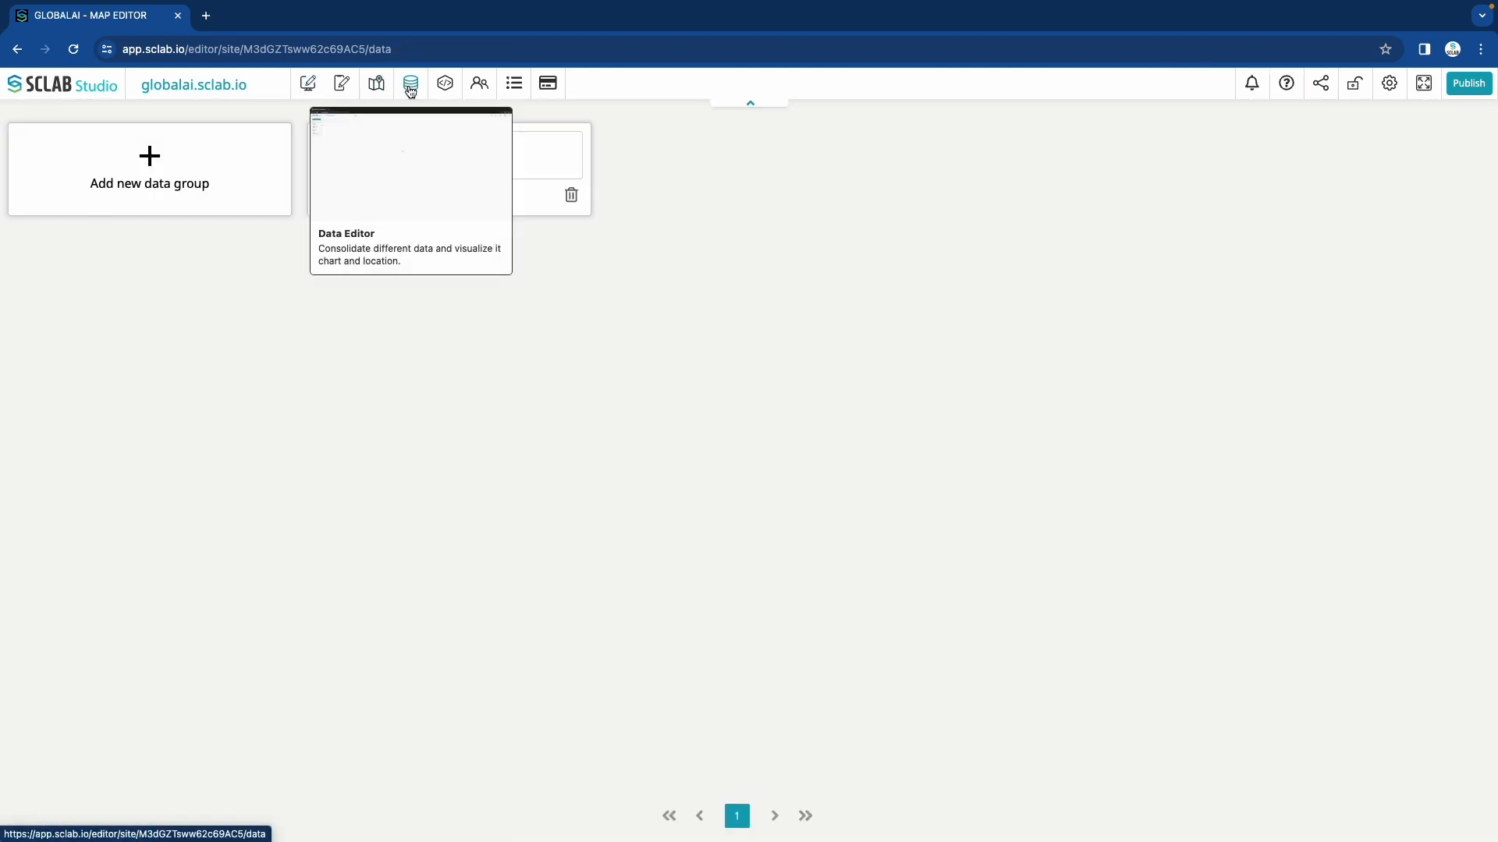
left_click(410, 162)
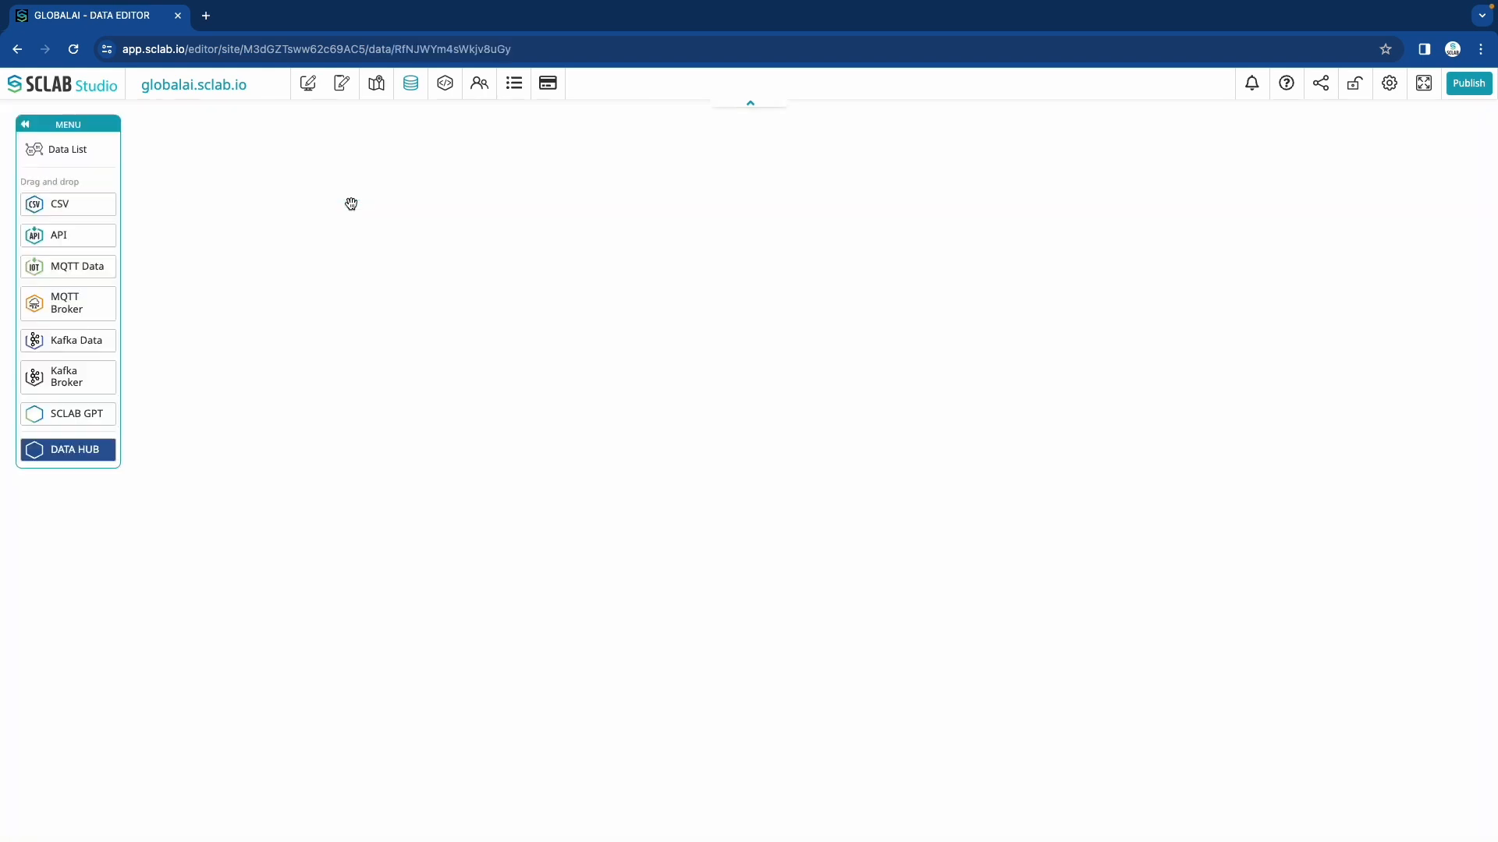
left_click(67, 150)
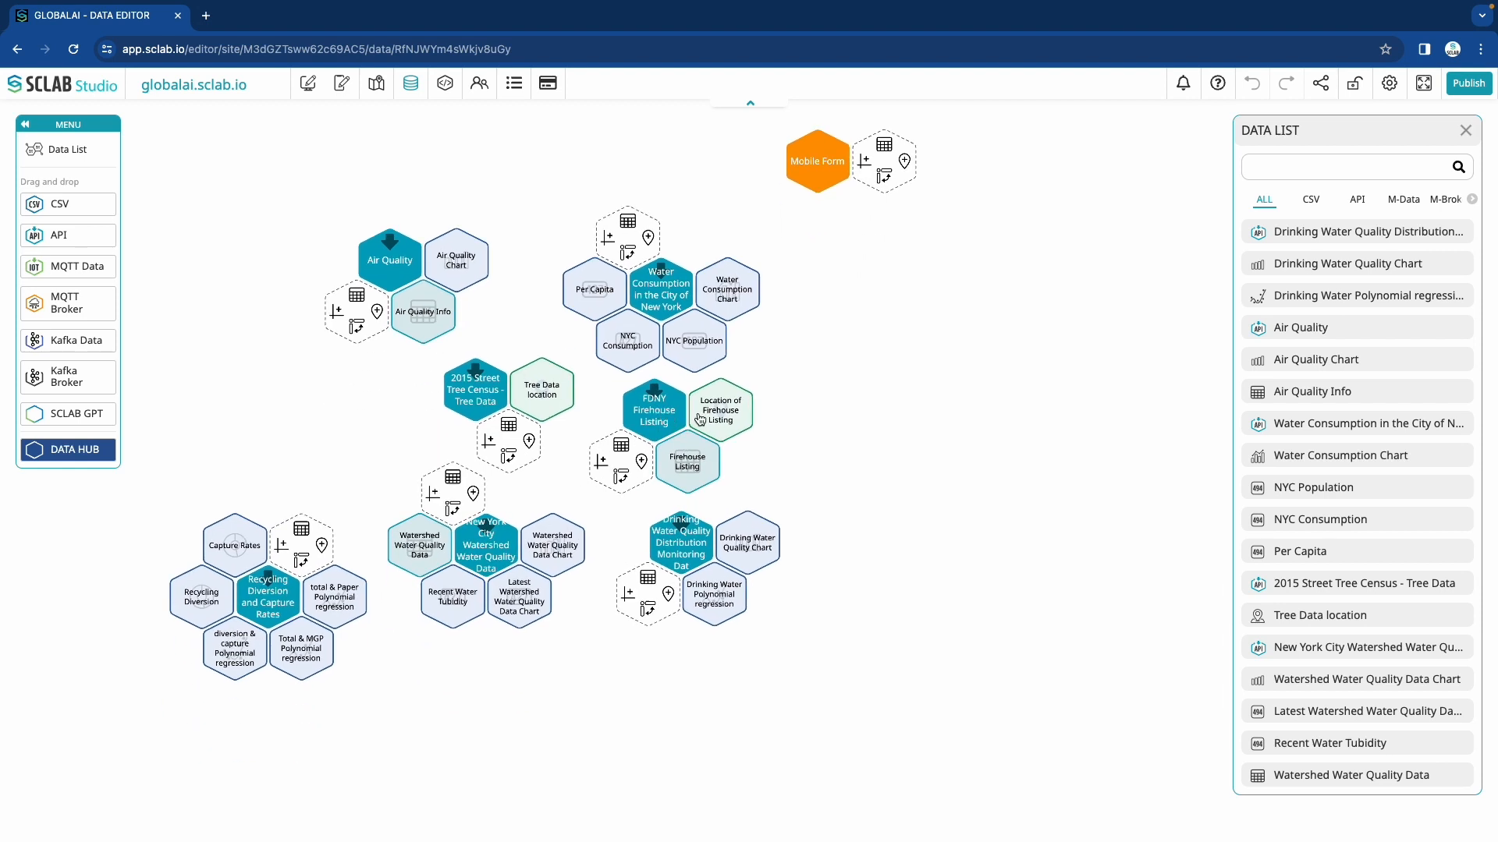
double_click(654, 410)
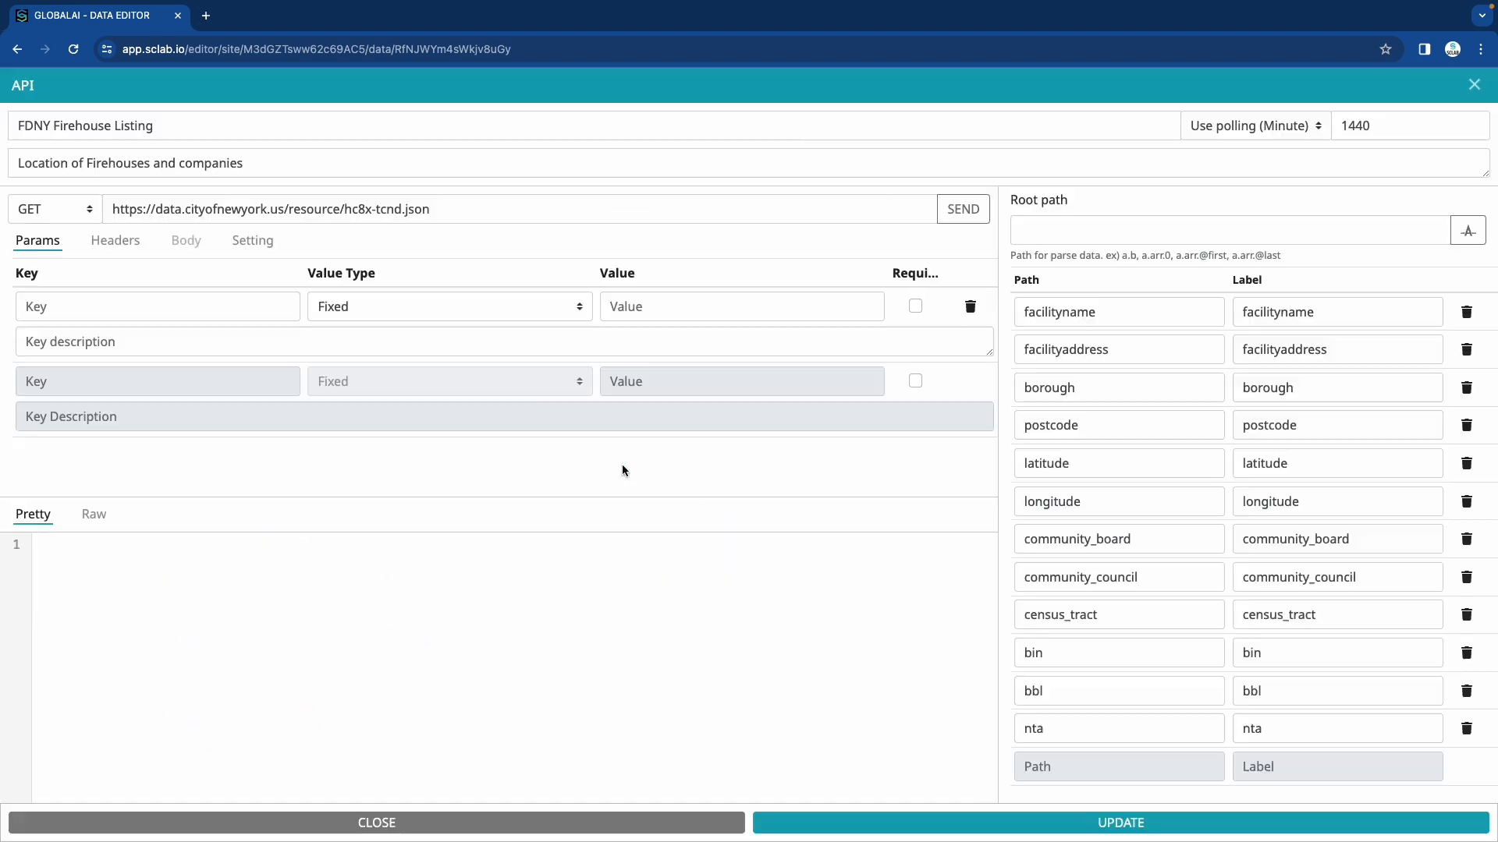
left_click(963, 209)
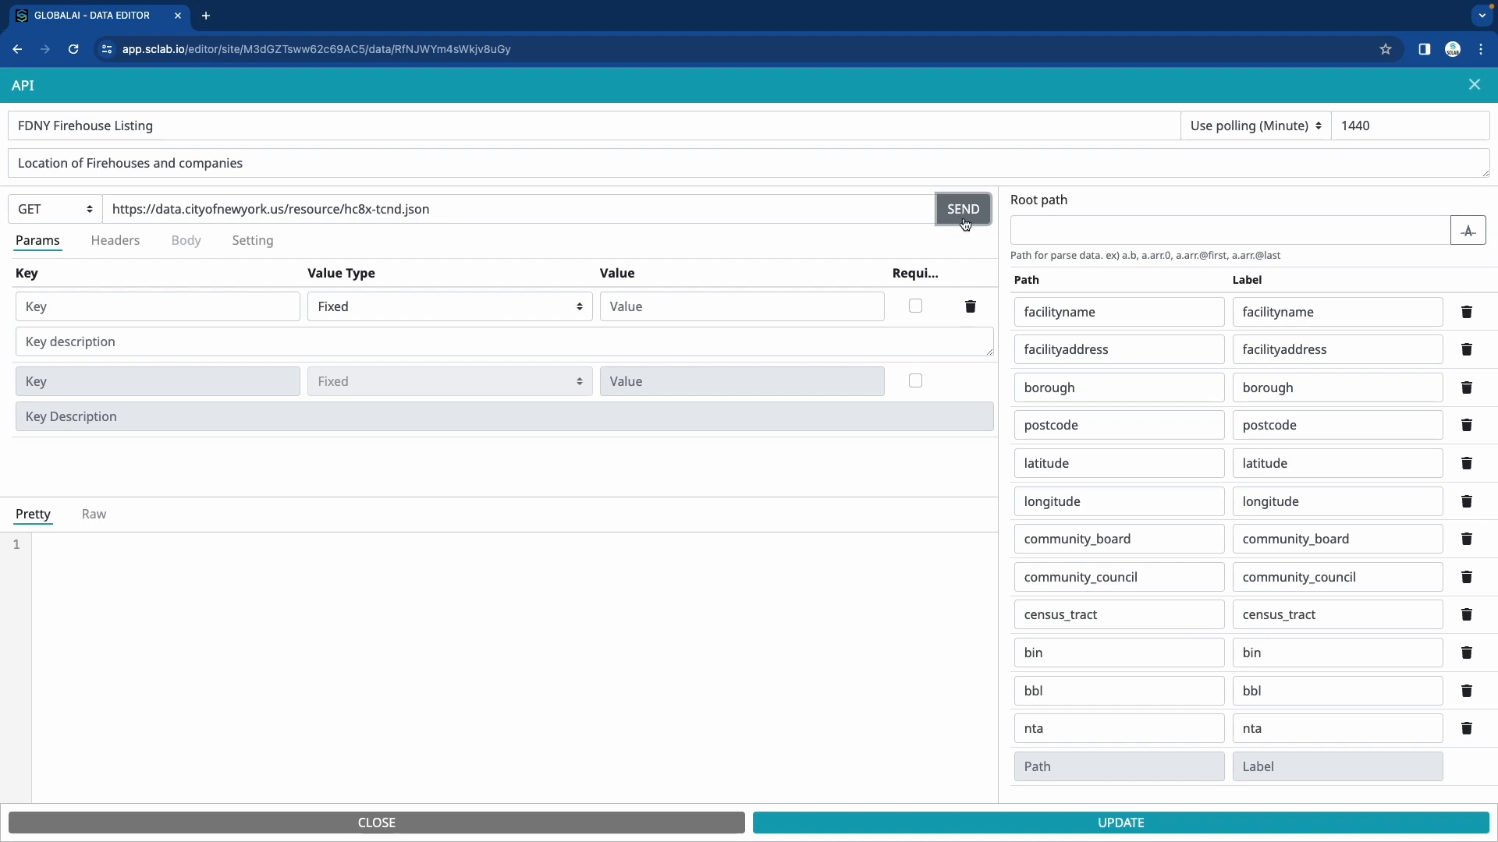
left_click(962, 207)
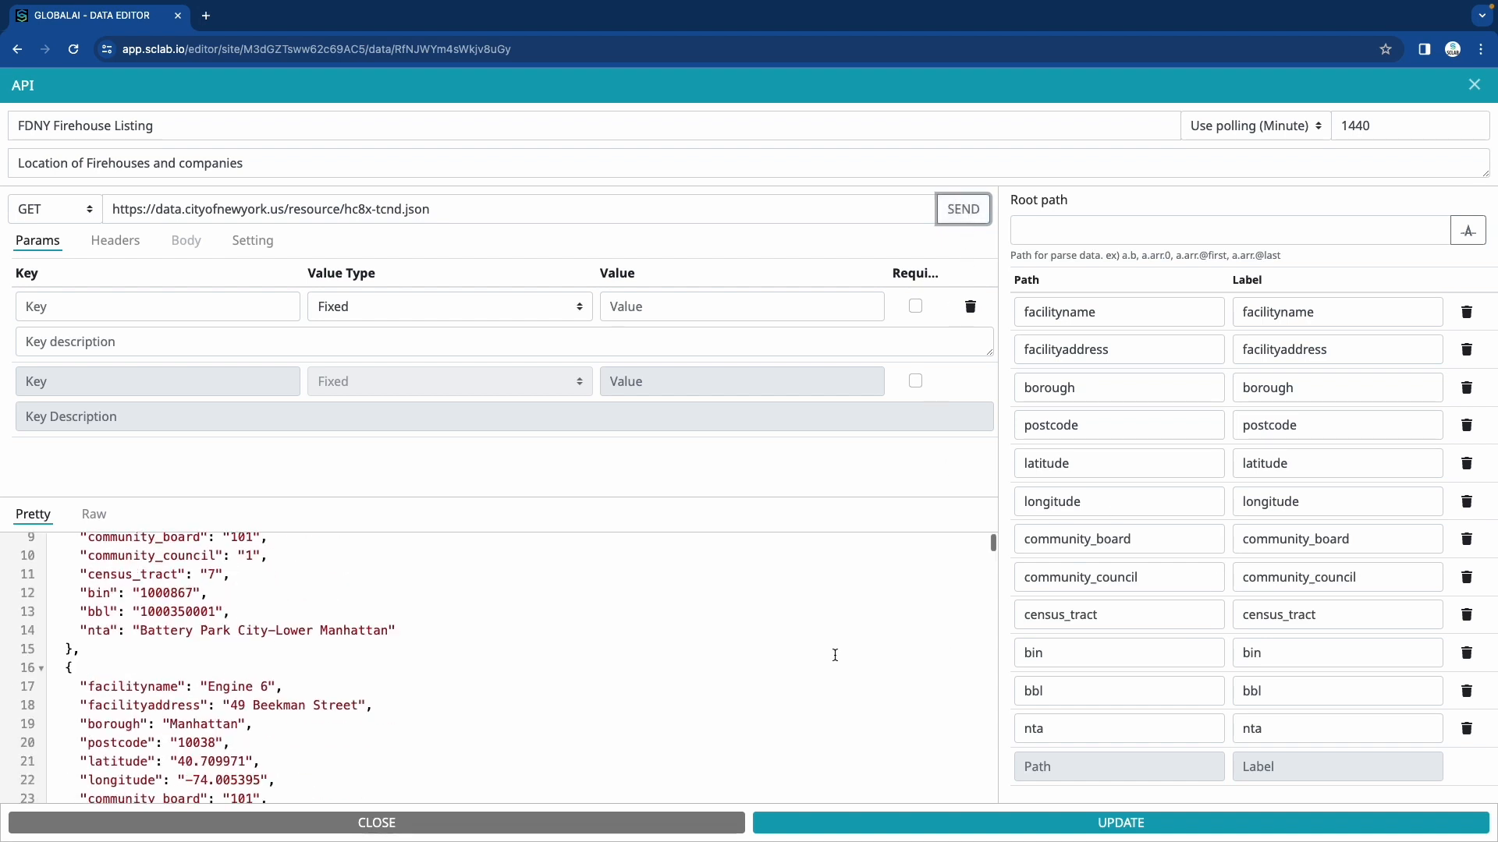
left_click(376, 822)
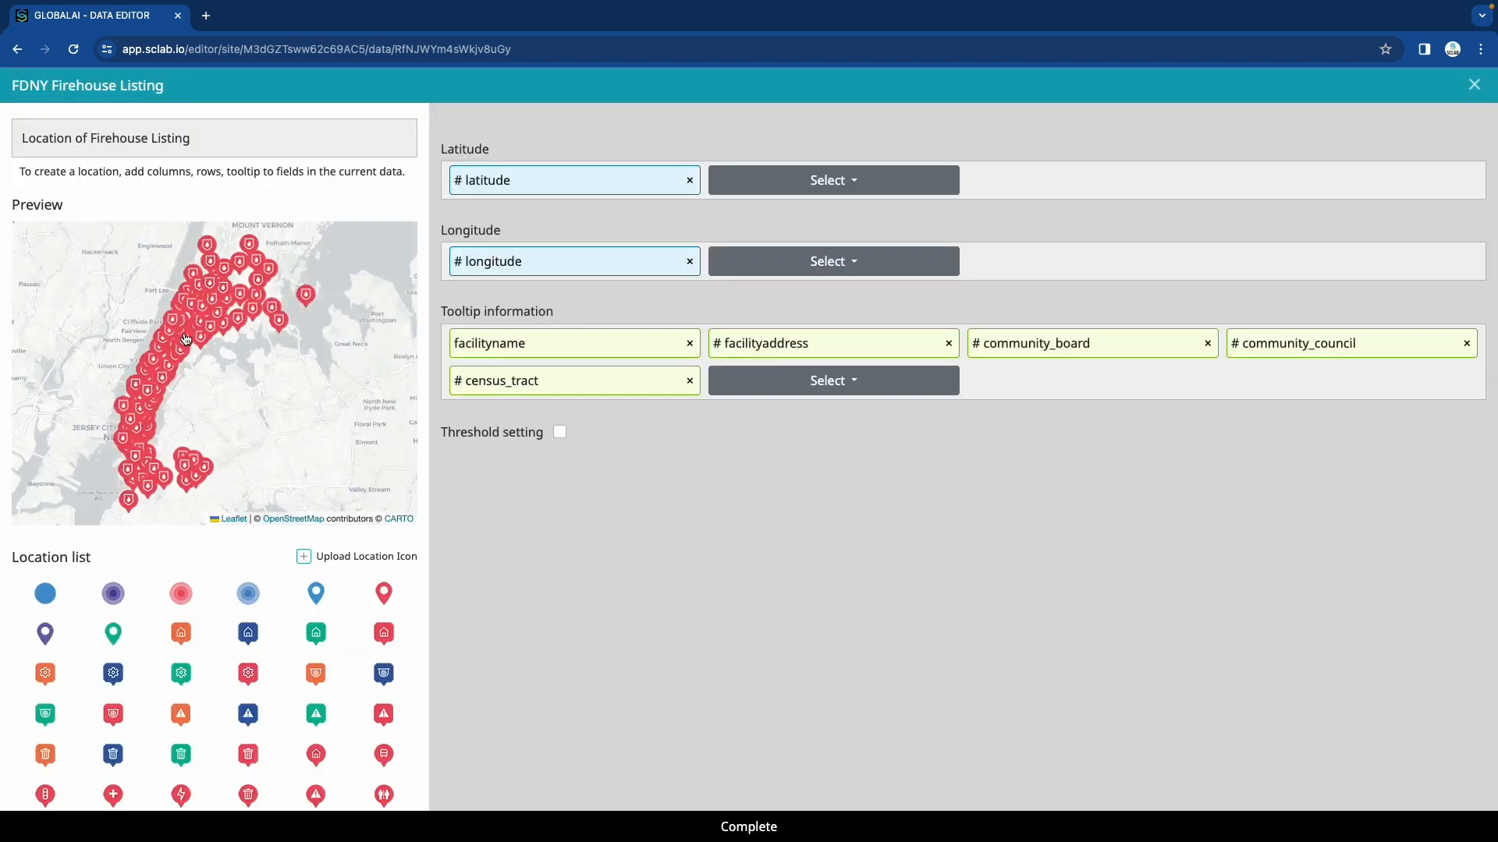
left_click(230, 323)
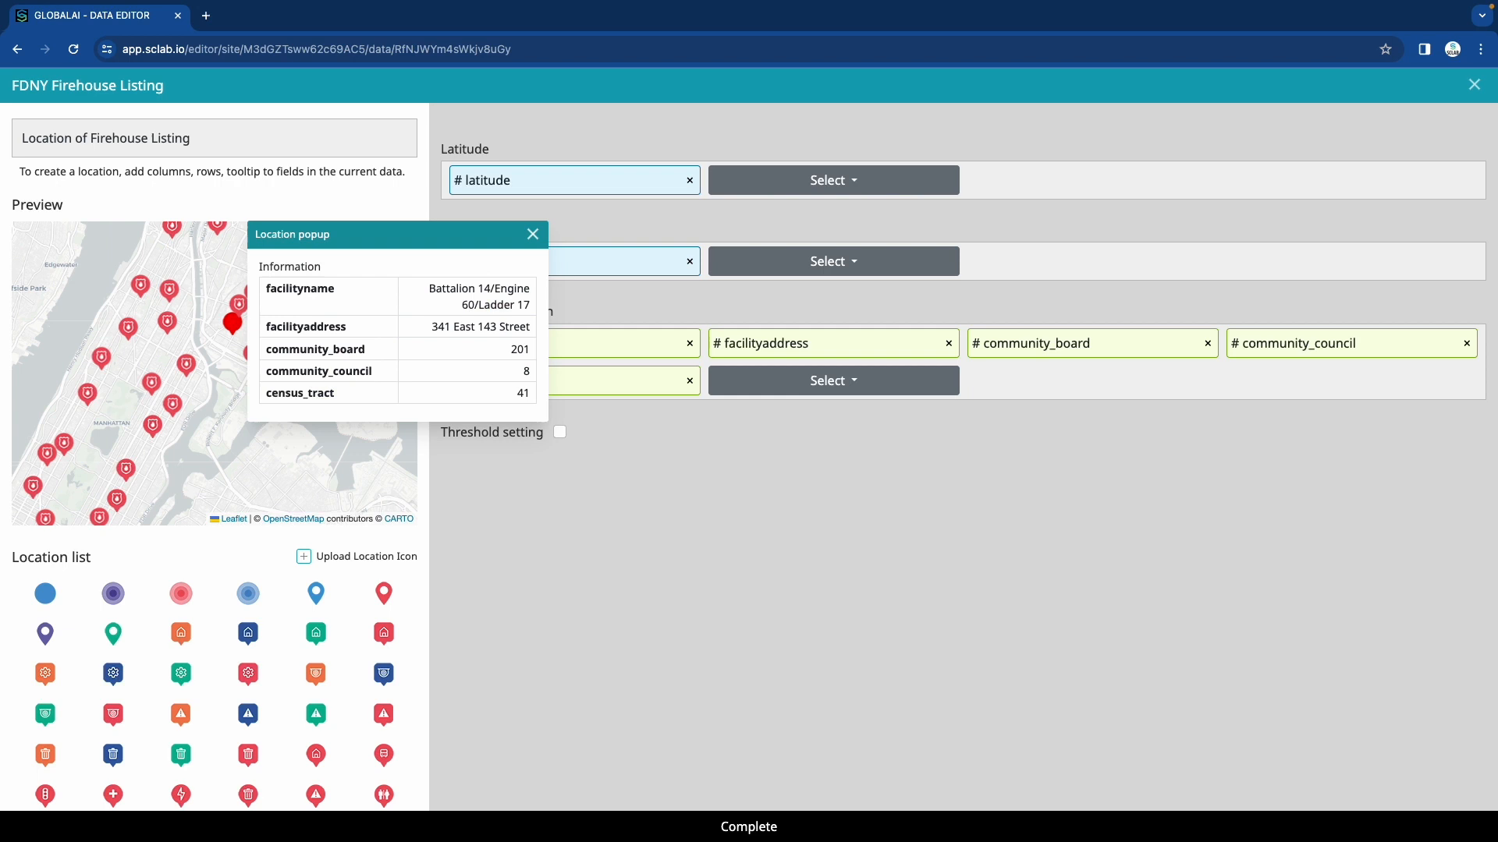
left_click(532, 234)
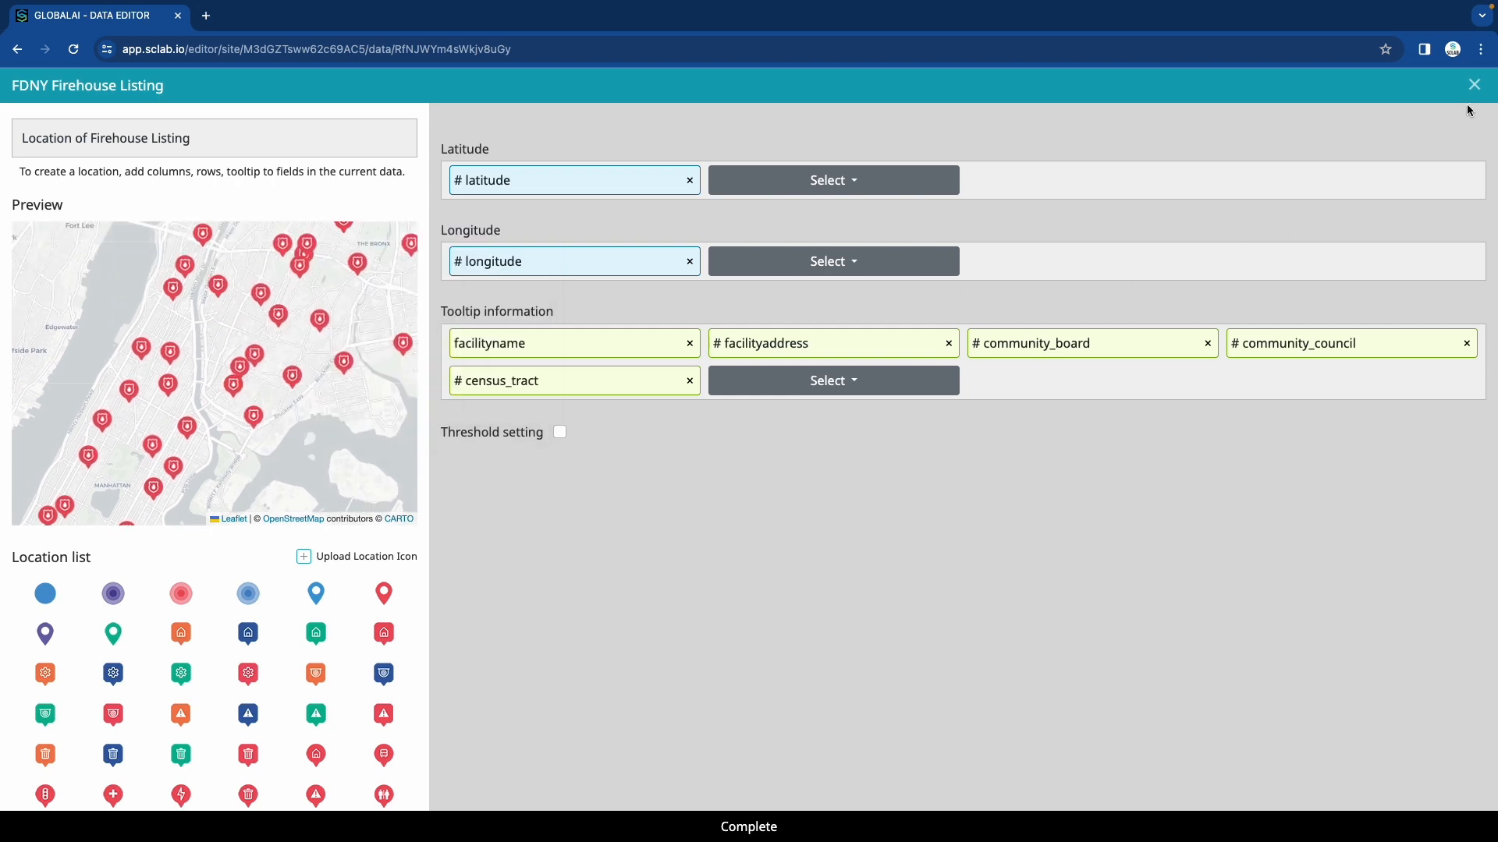
left_click(1474, 85)
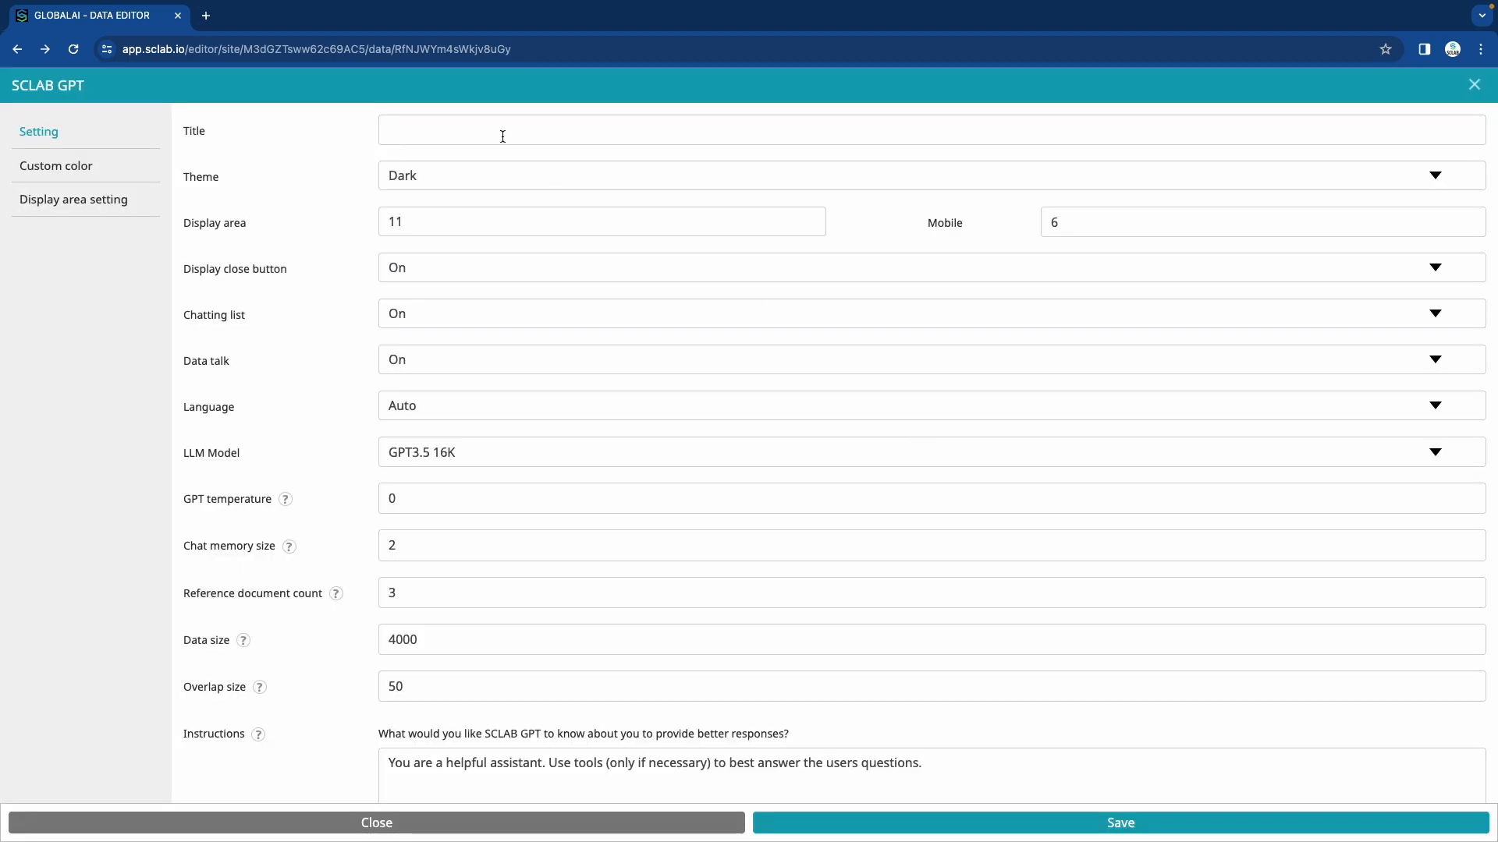
Title the SCLAB GPT chat 'AI' and save its settings.
type("AI")
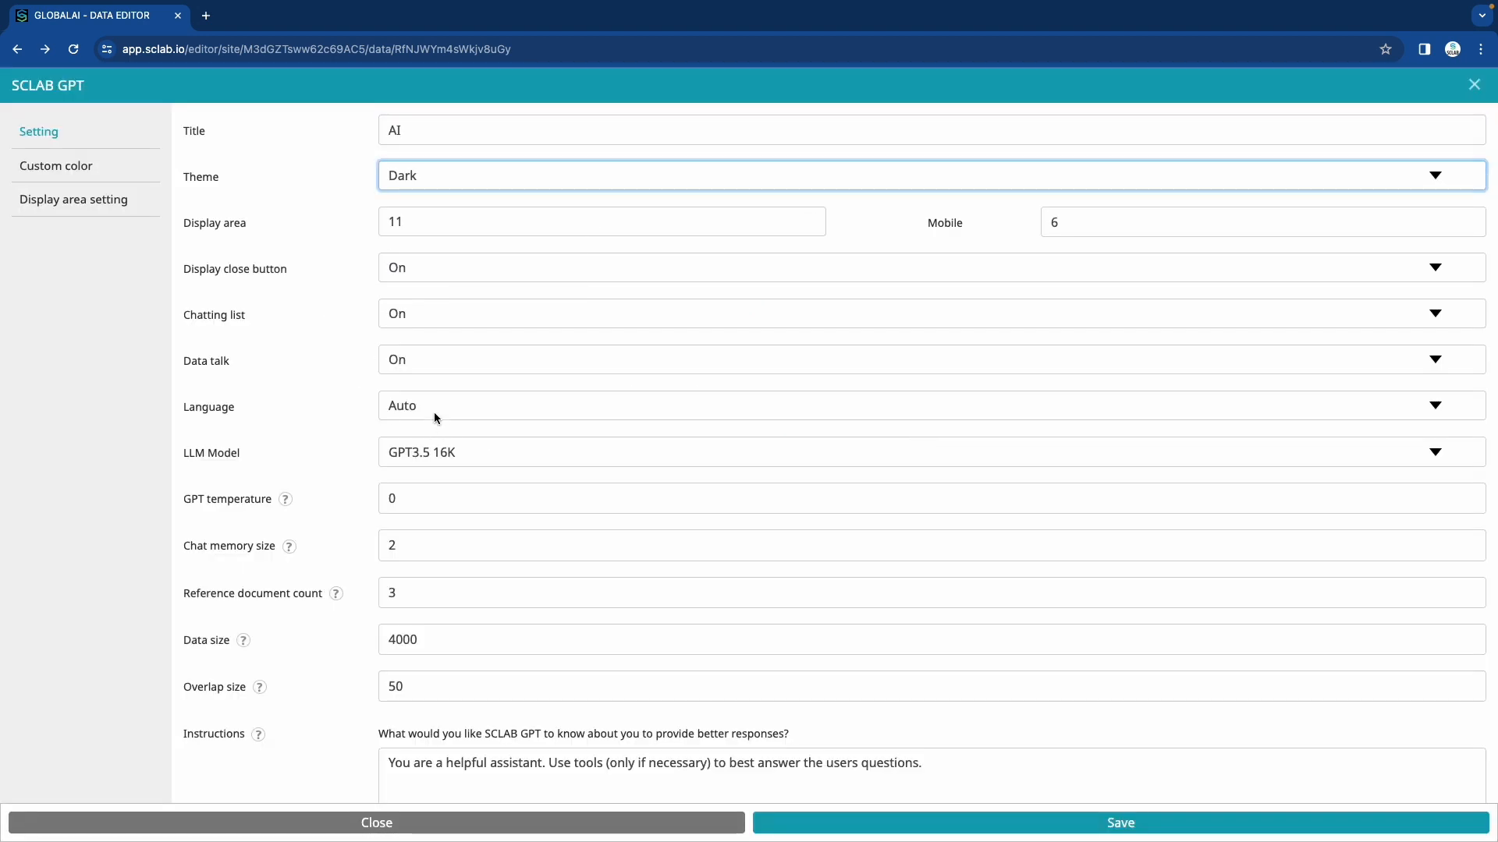
left_click(931, 405)
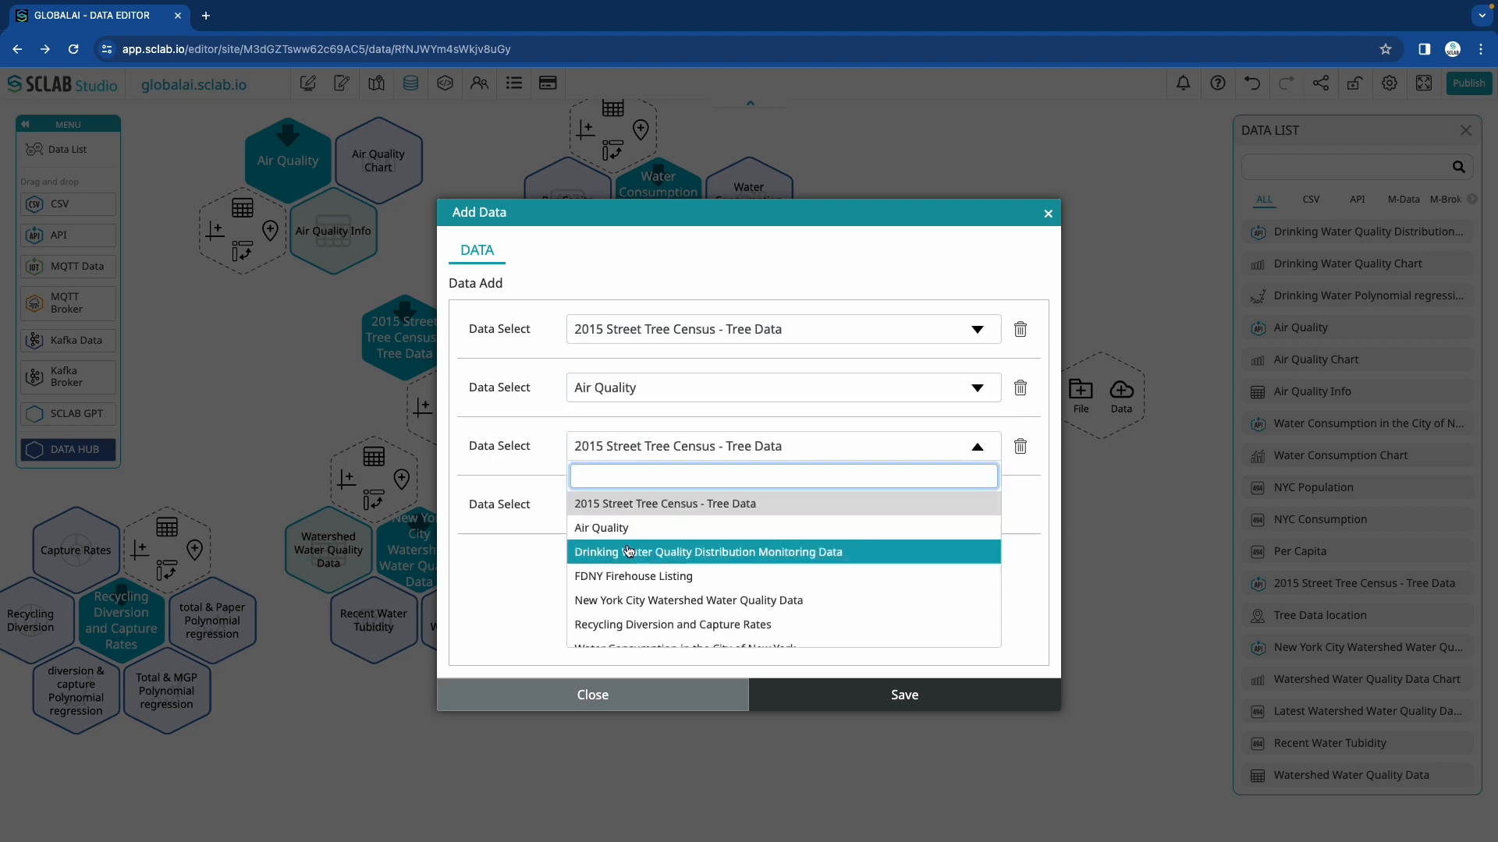
Add the Drinking Water Quality and NYC Water Consumption datasets as sources and reopen the AI node's settings.
left_click(708, 550)
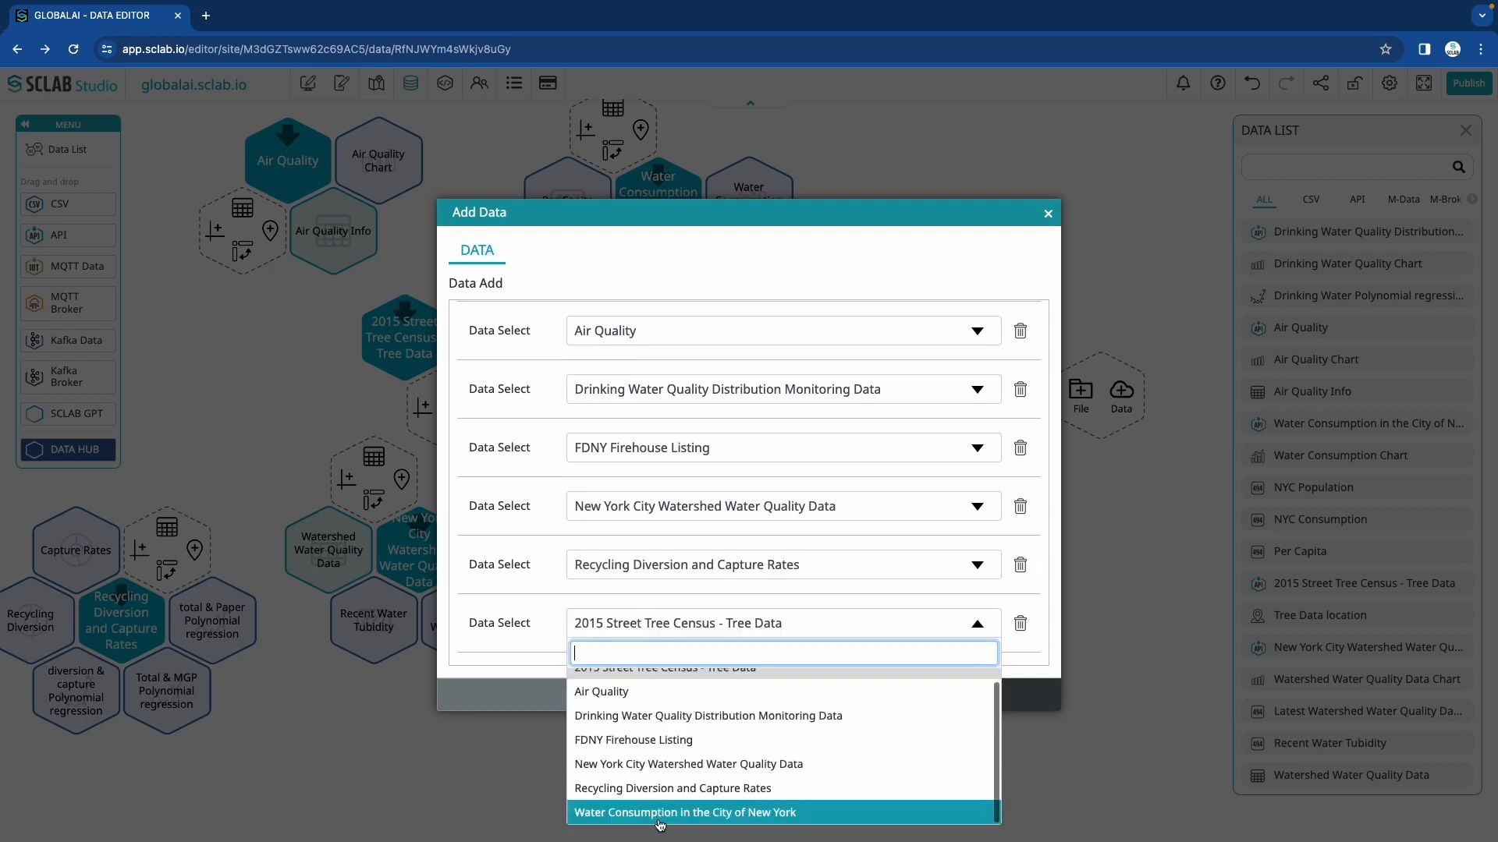
left_click(683, 813)
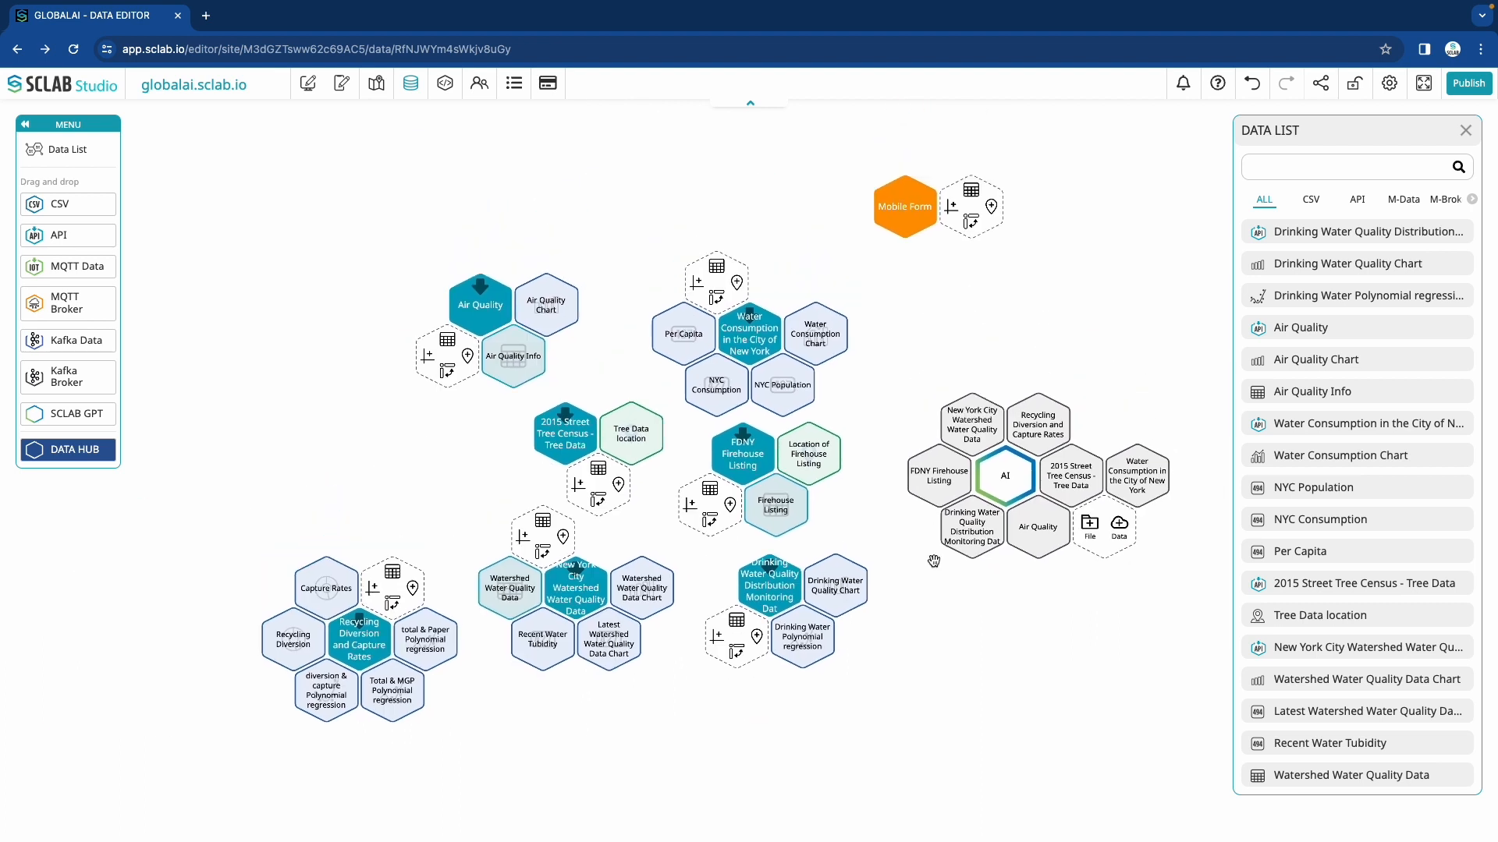
left_click(1003, 475)
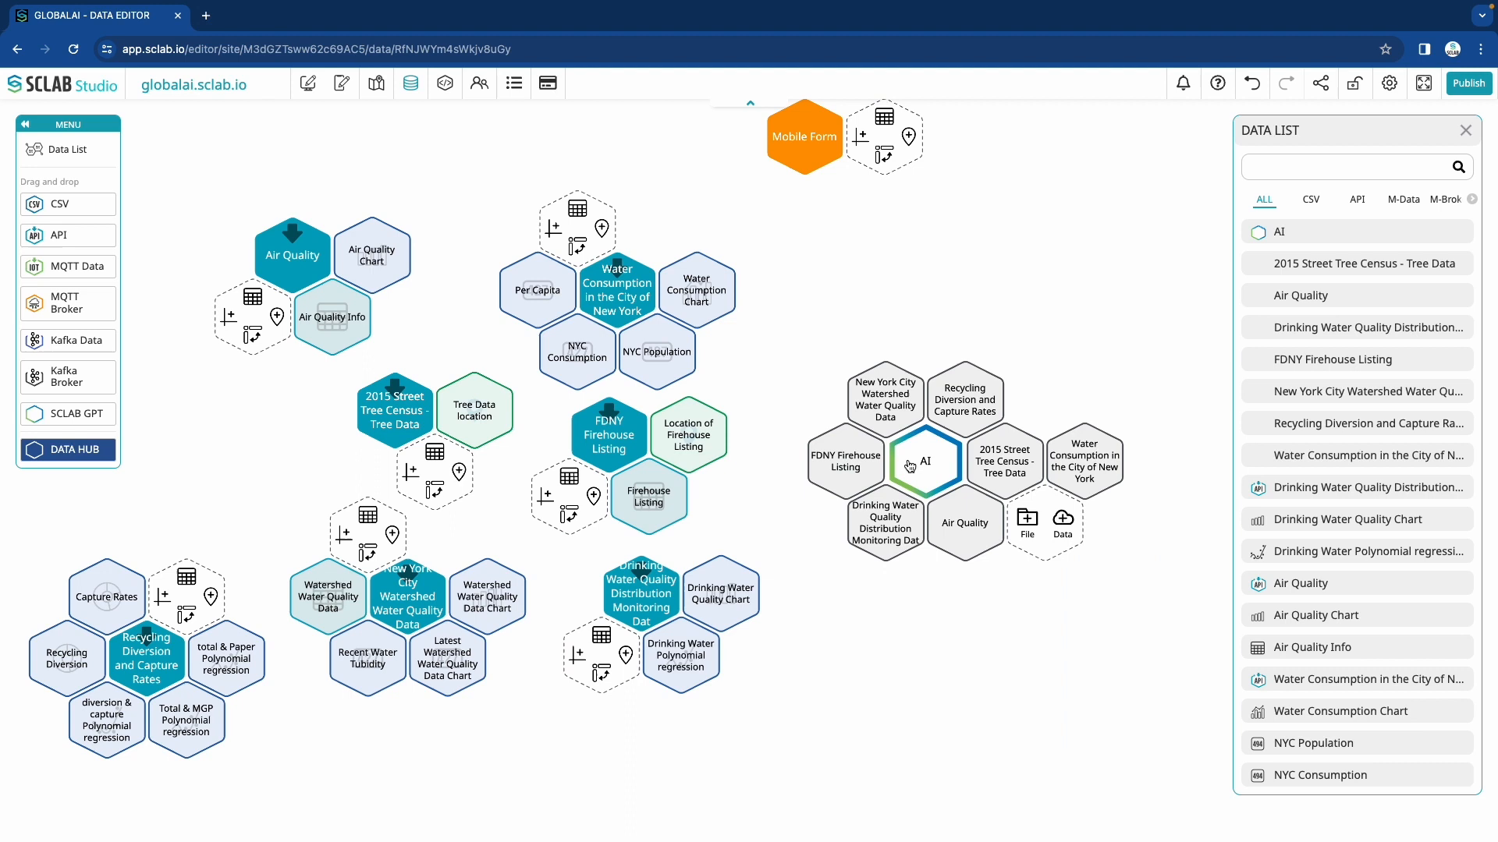
double_click(922, 462)
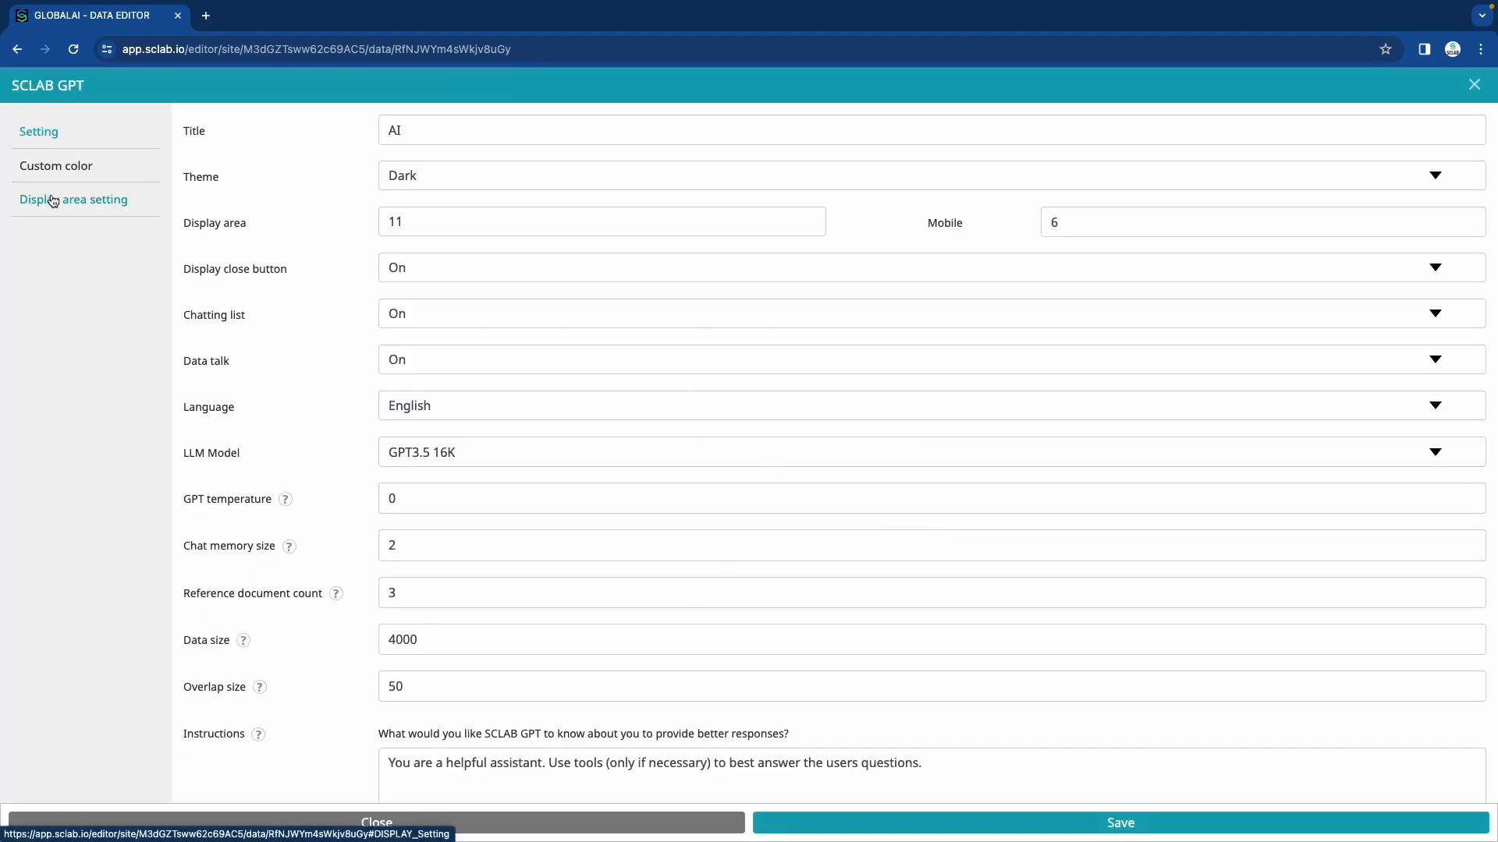
Show the chat's Desktop display-area layout and choose a background colour for its areas.
left_click(73, 200)
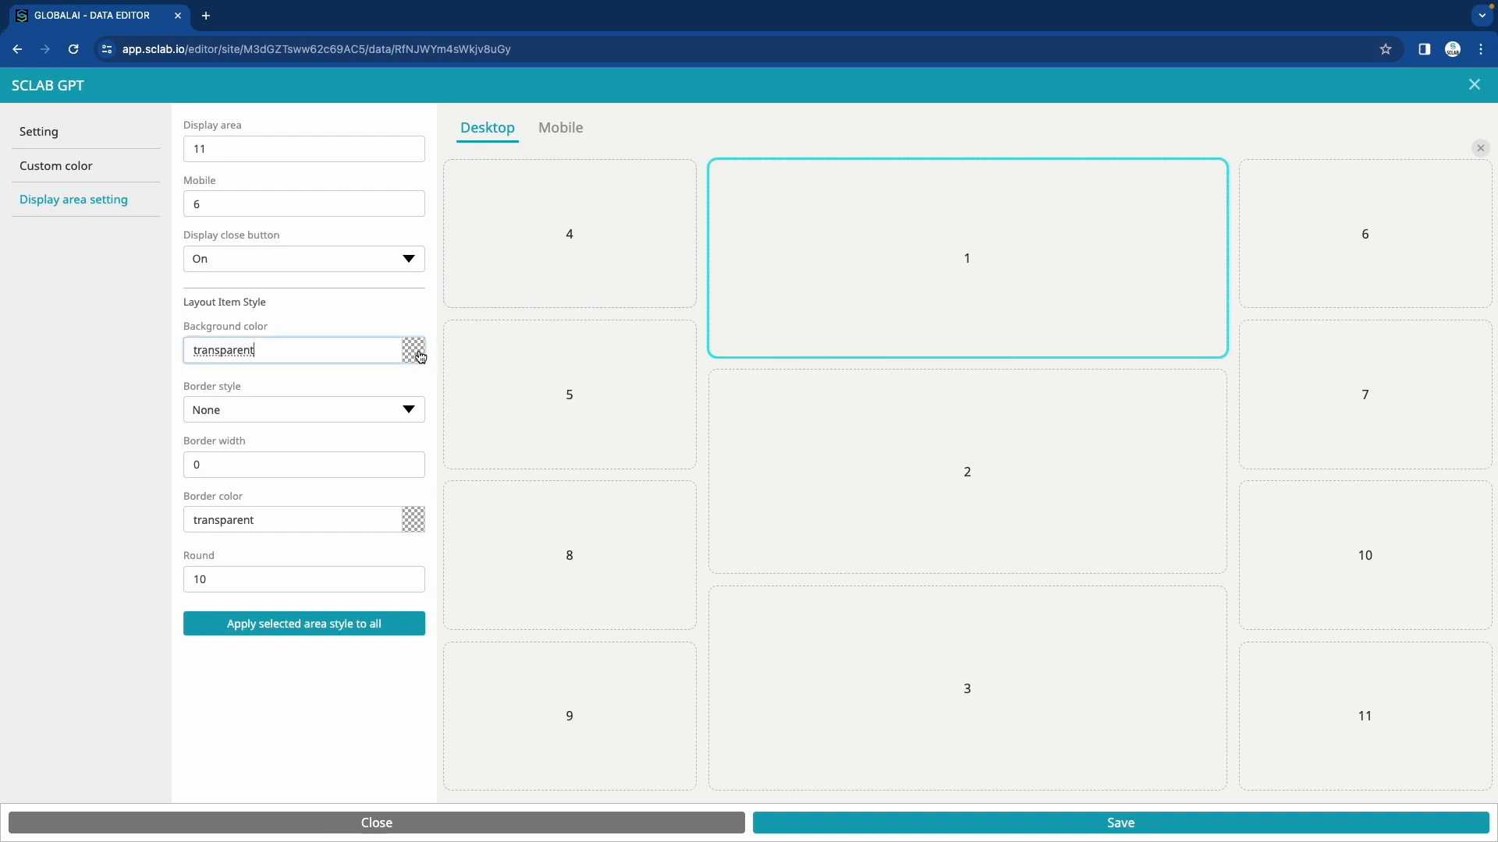
left_click(413, 350)
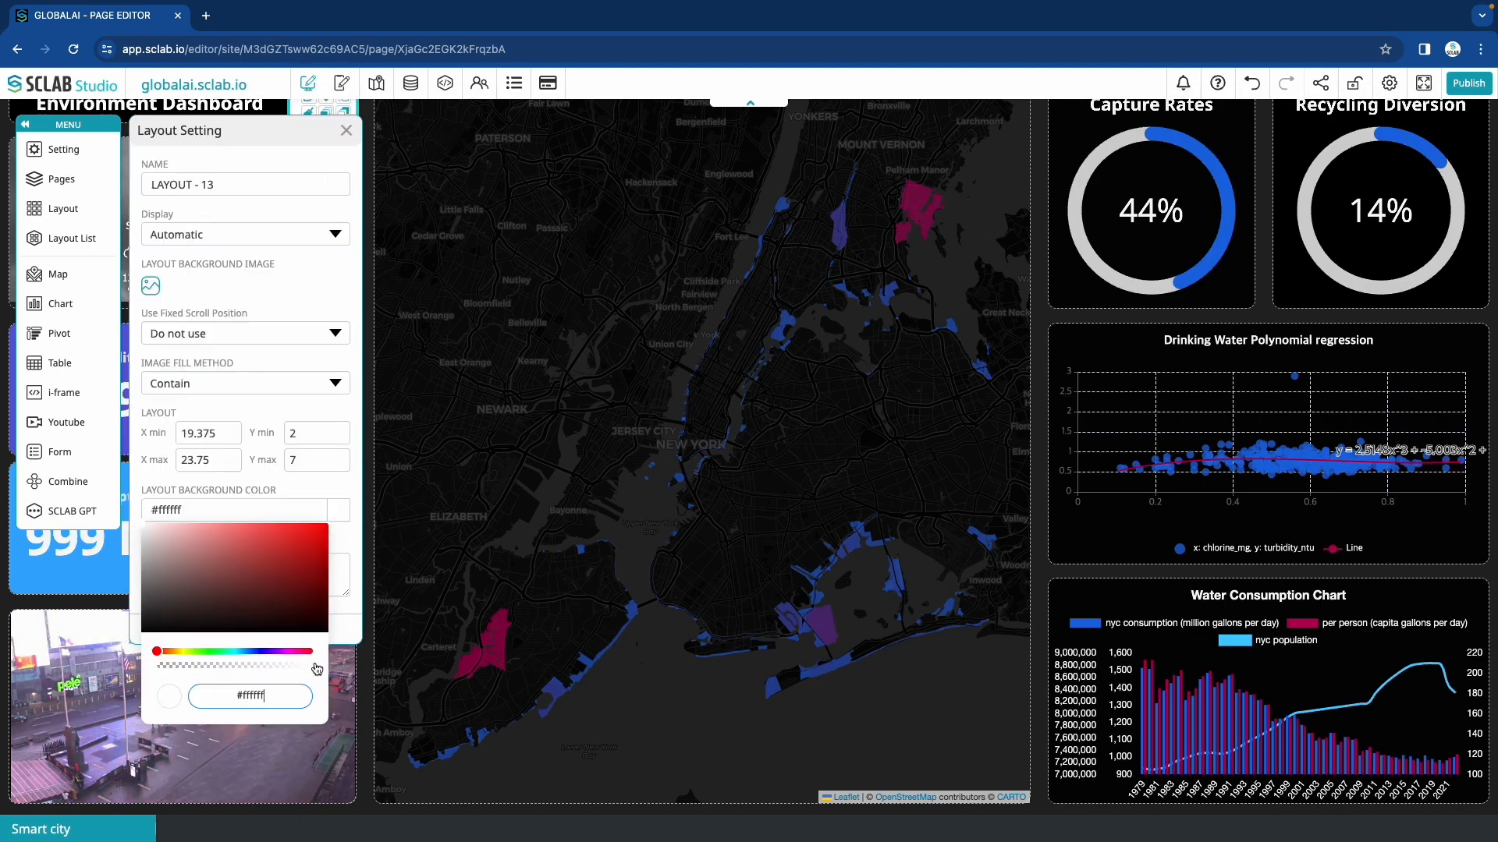
Set the left column and map layouts' background colour to #000000.
left_click(346, 130)
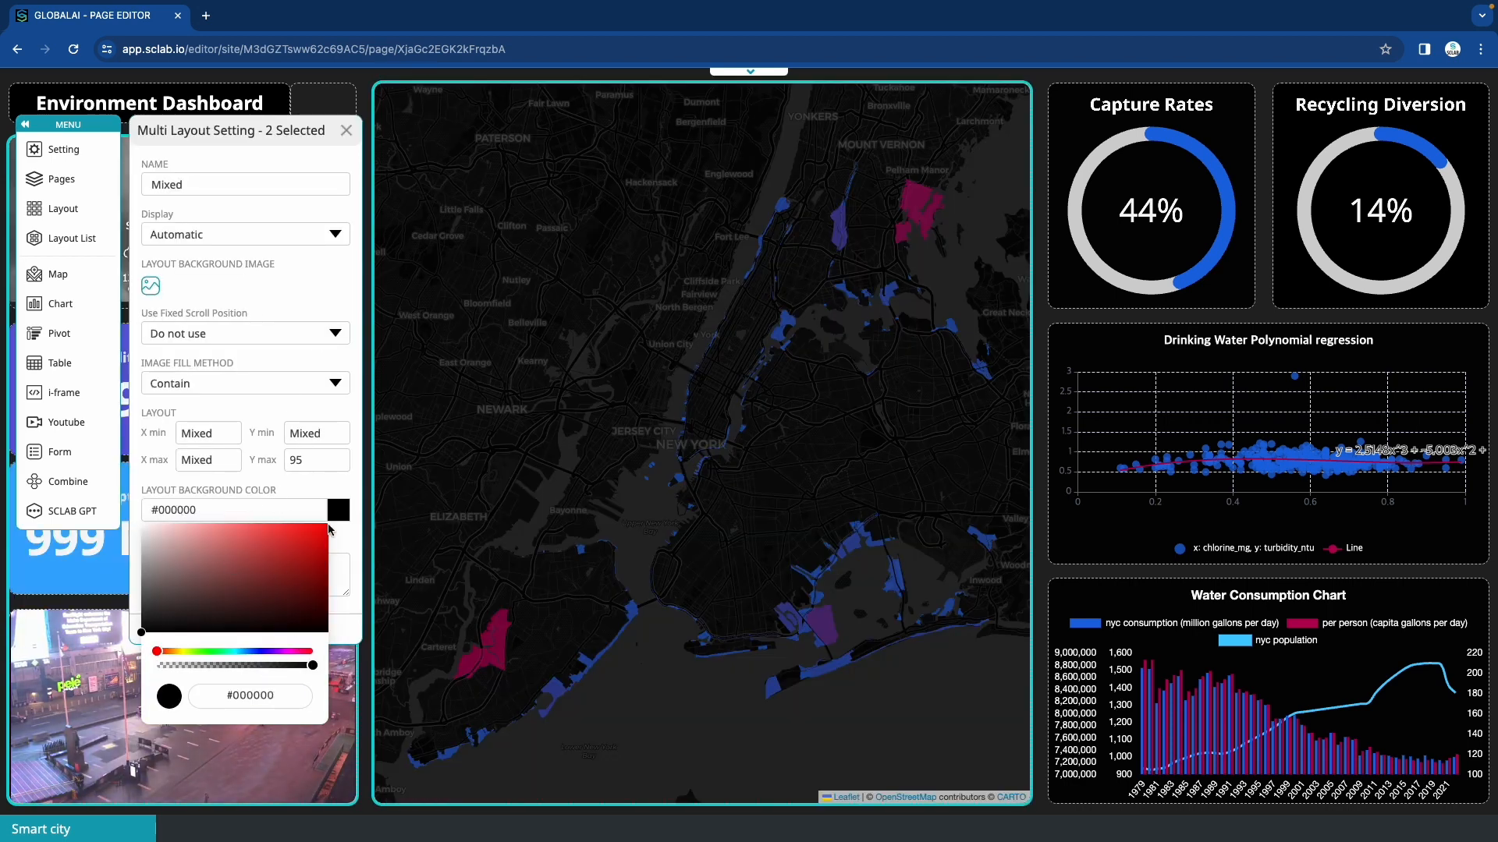
left_click(347, 129)
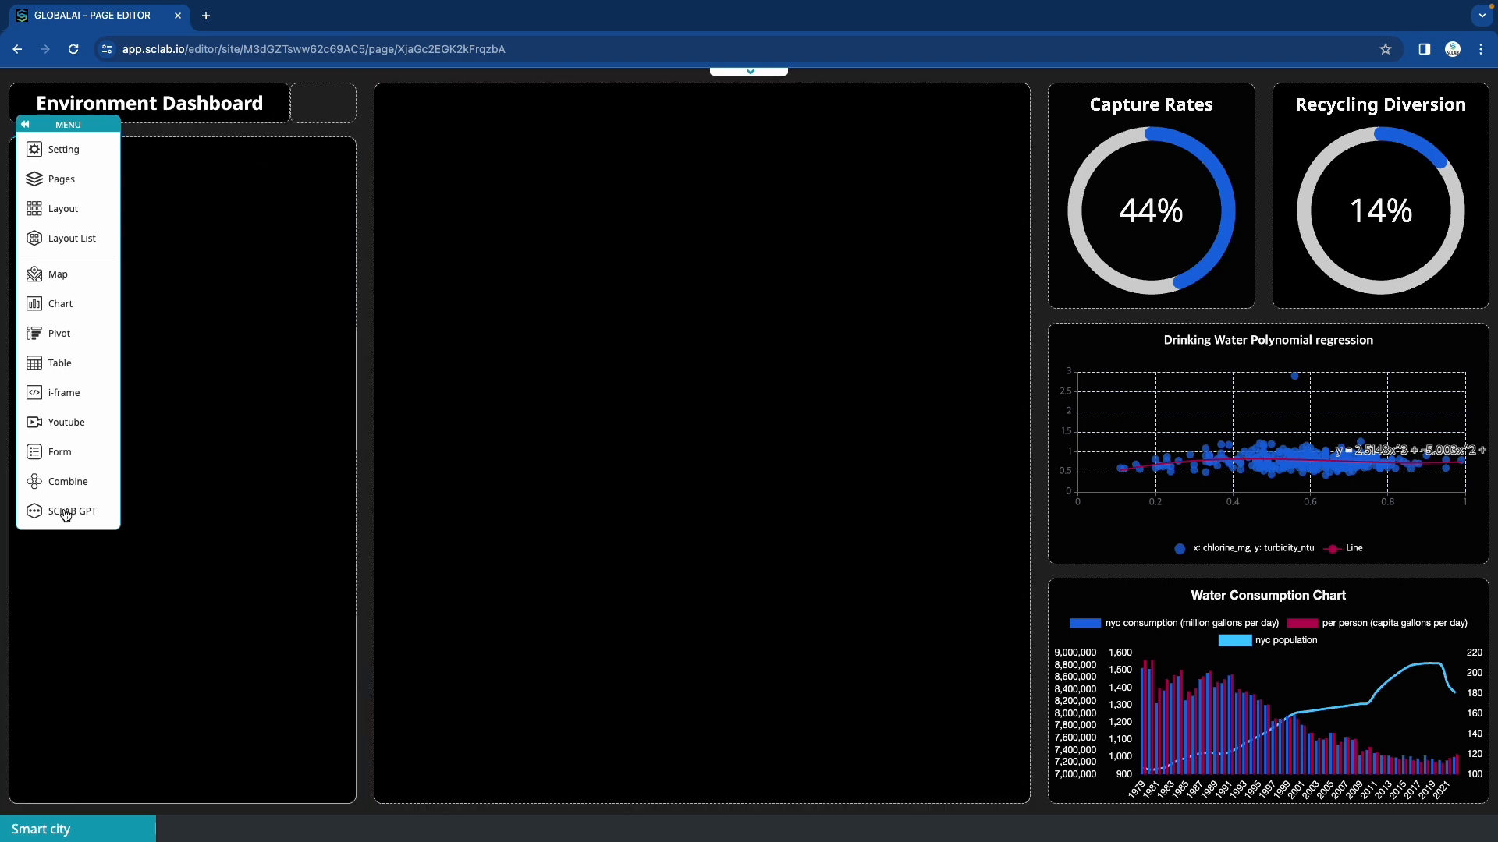
Place the SCLAB GPT display area onto the page and publish to the live dashboard site.
left_click(73, 511)
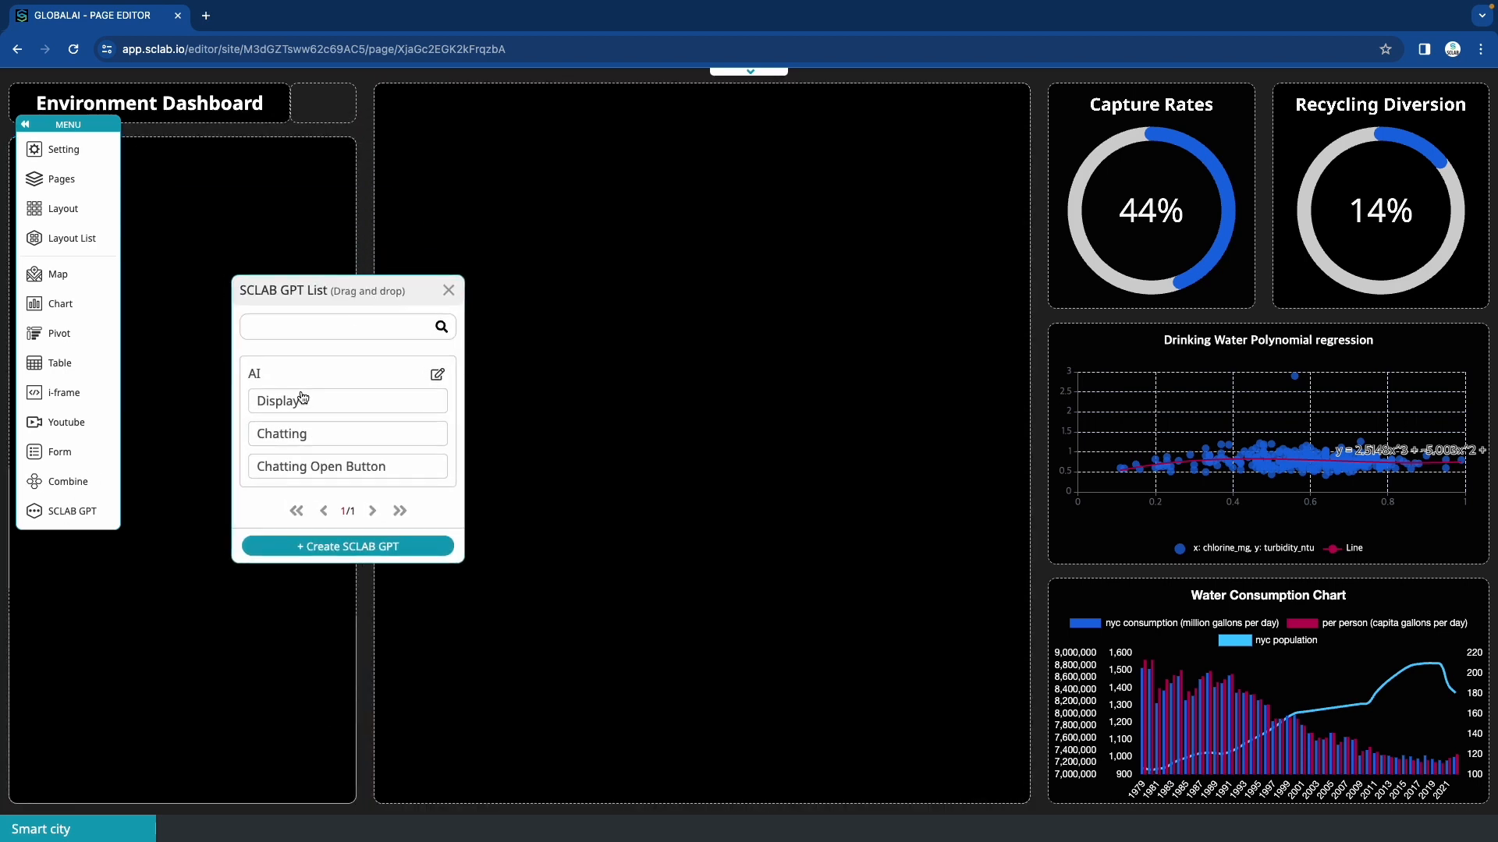
left_click_drag(281, 432, 190, 237)
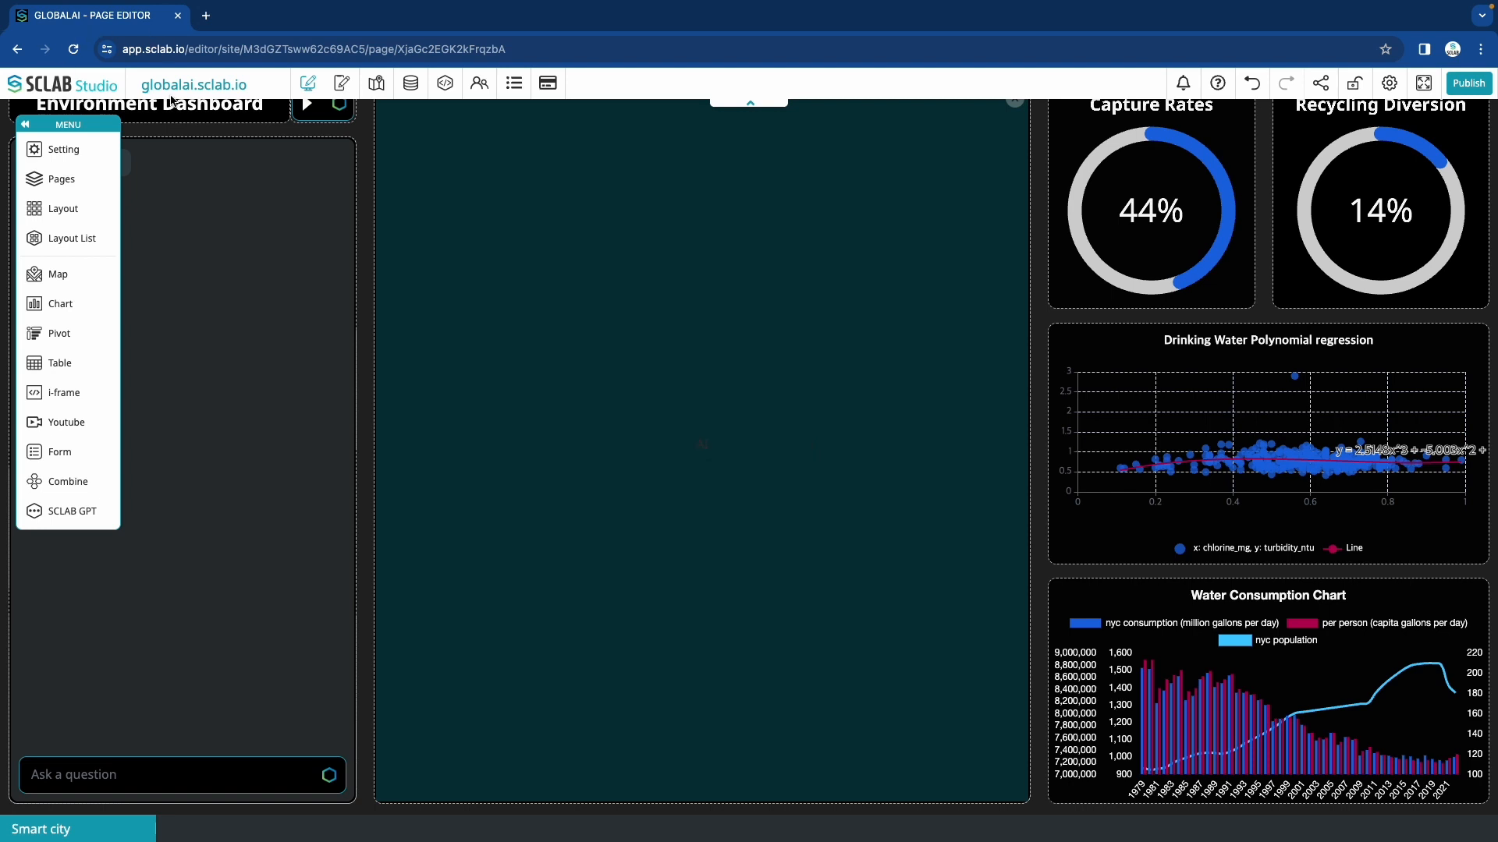
left_click(306, 103)
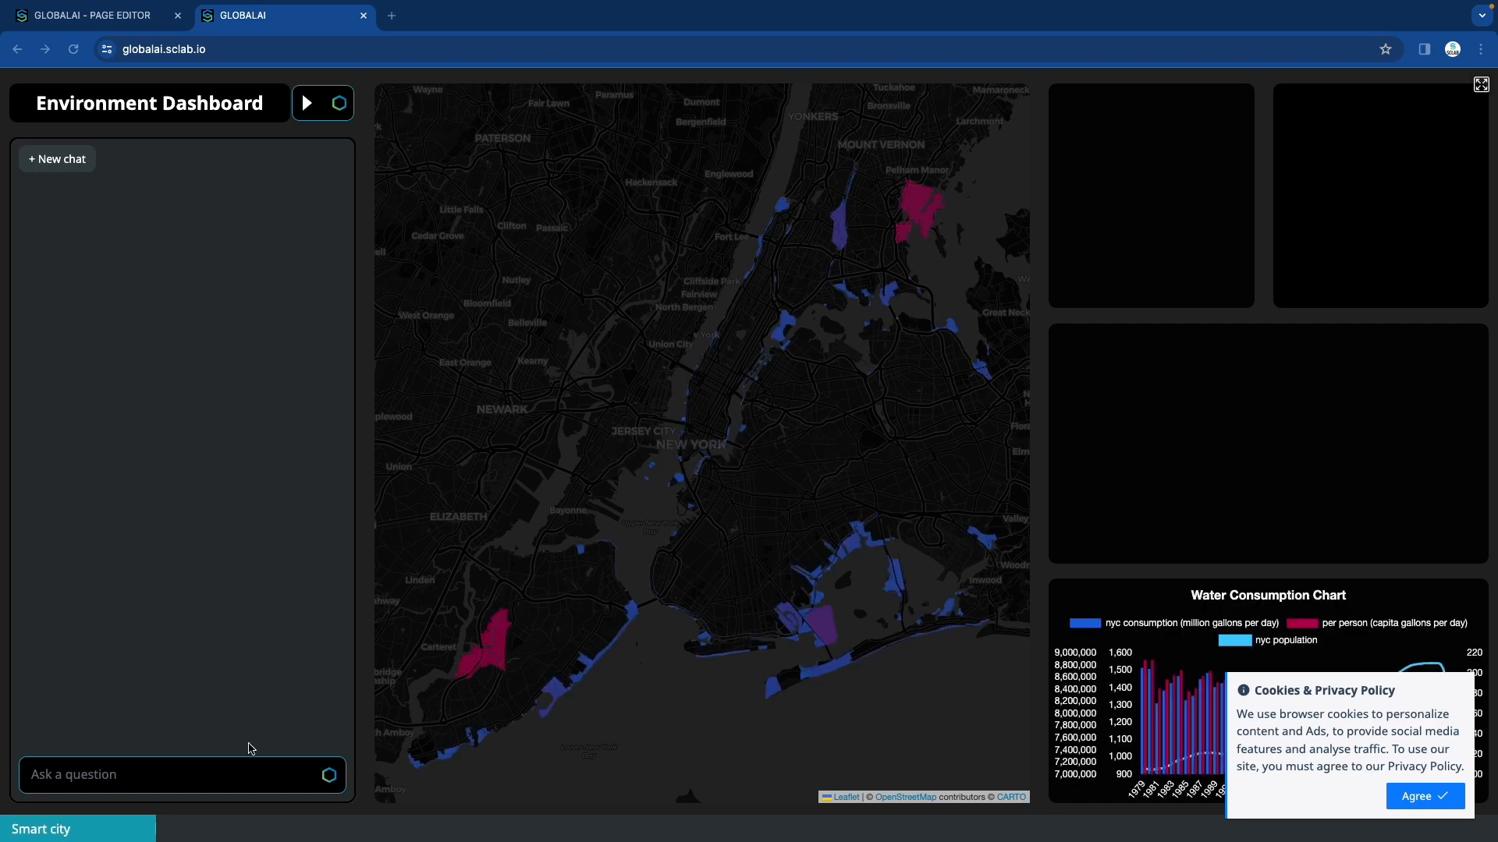
Accept cookies and ask the chat 'What information are you providing?' to get its seven-dataset list.
left_click(1424, 796)
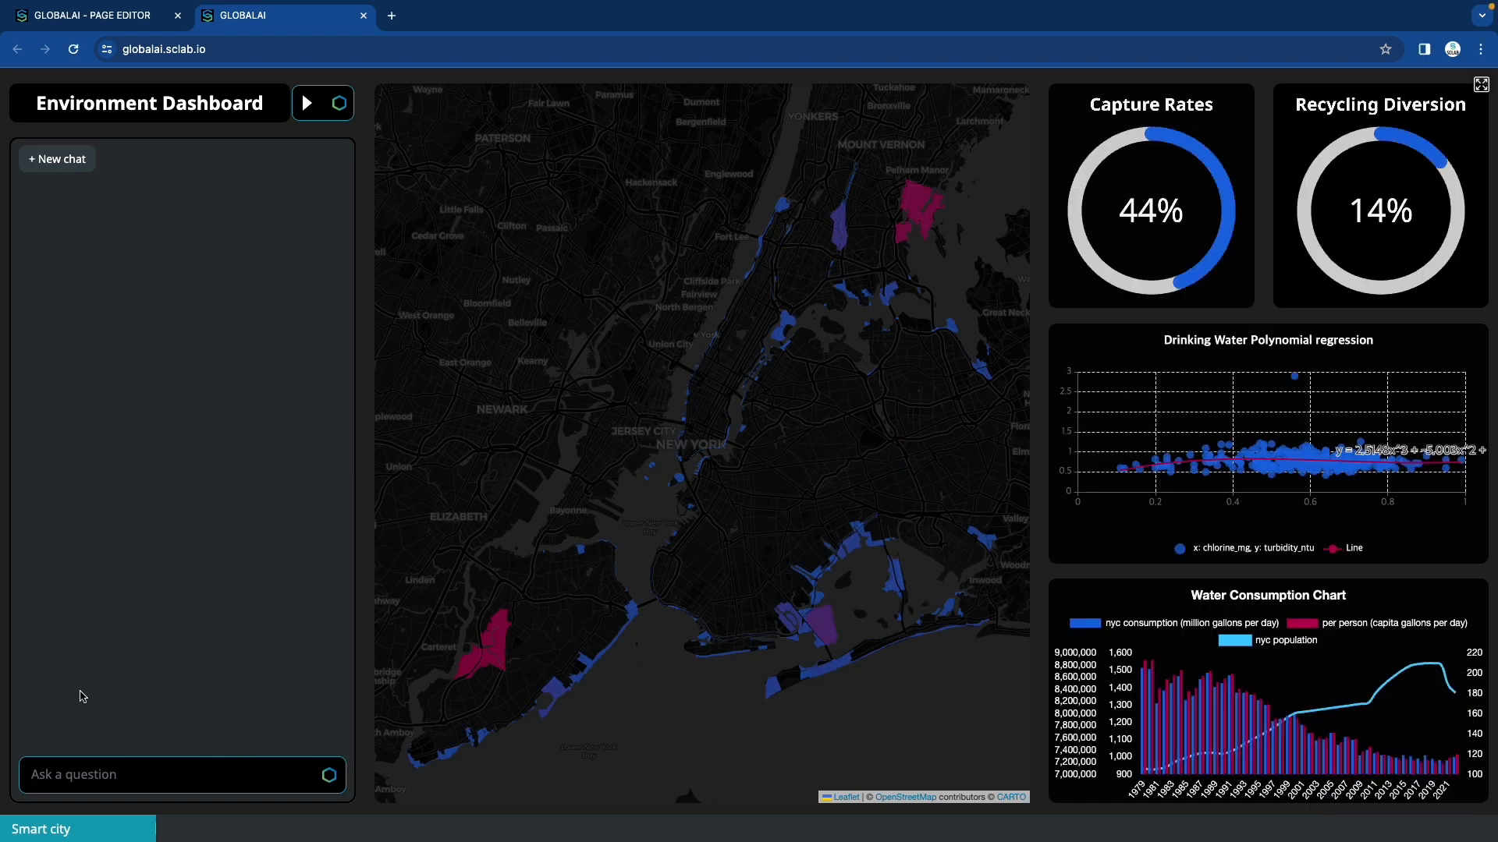
left_click(304, 103)
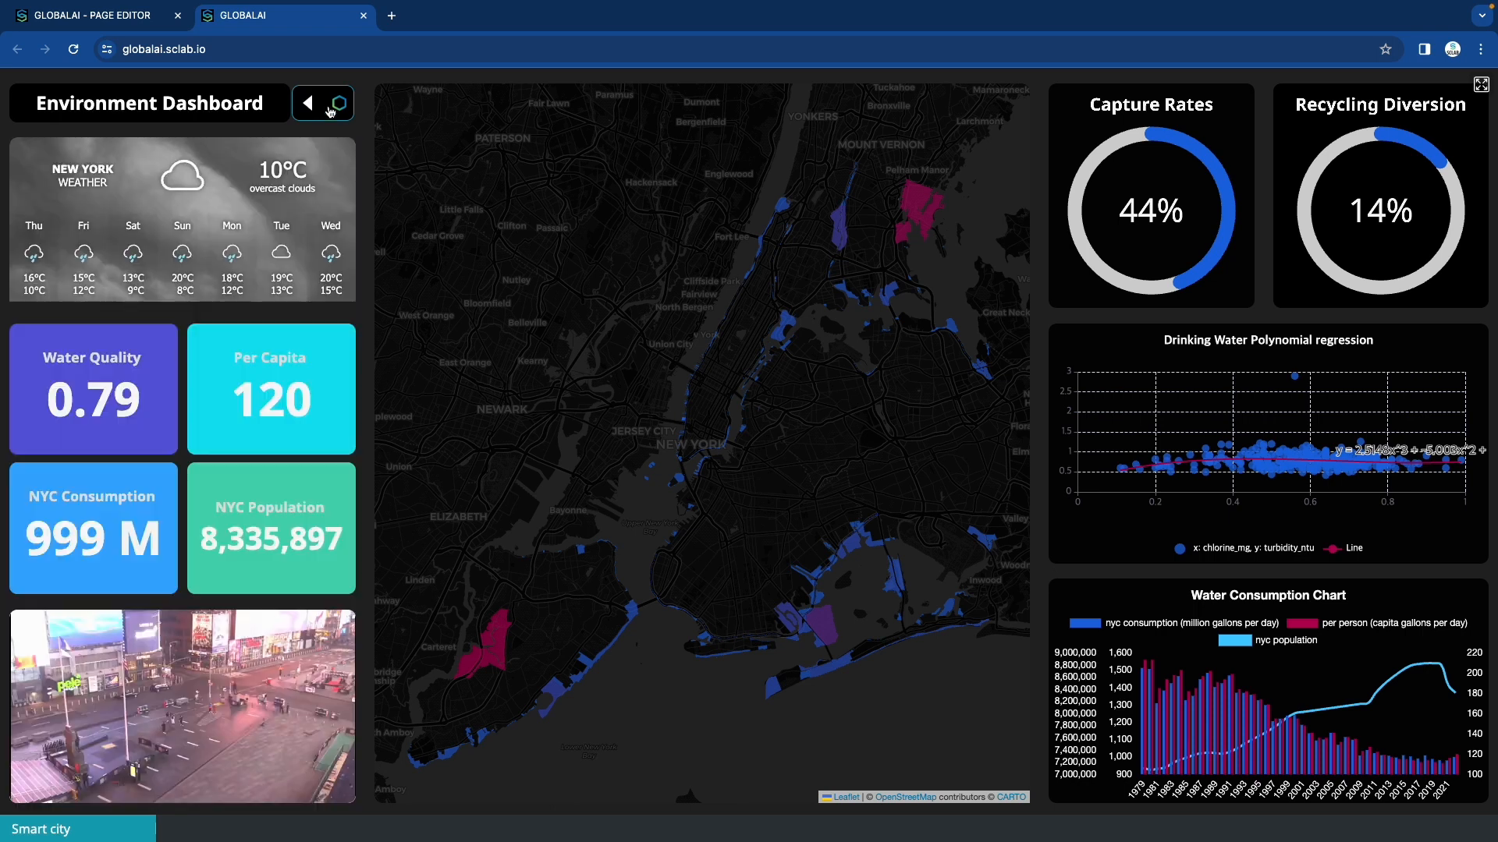
left_click(306, 103)
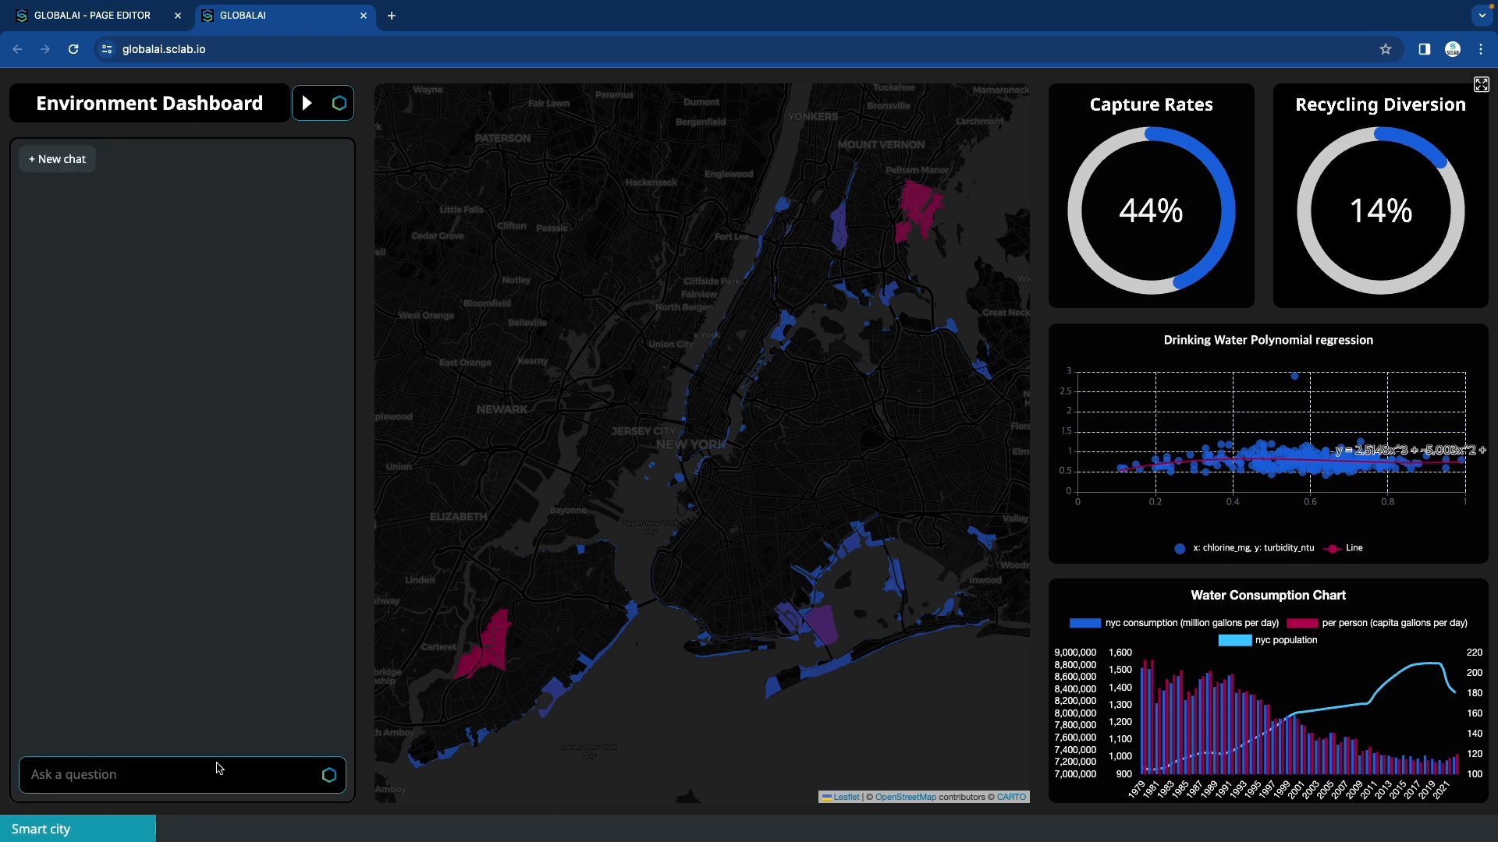
type("What information are you providing?")
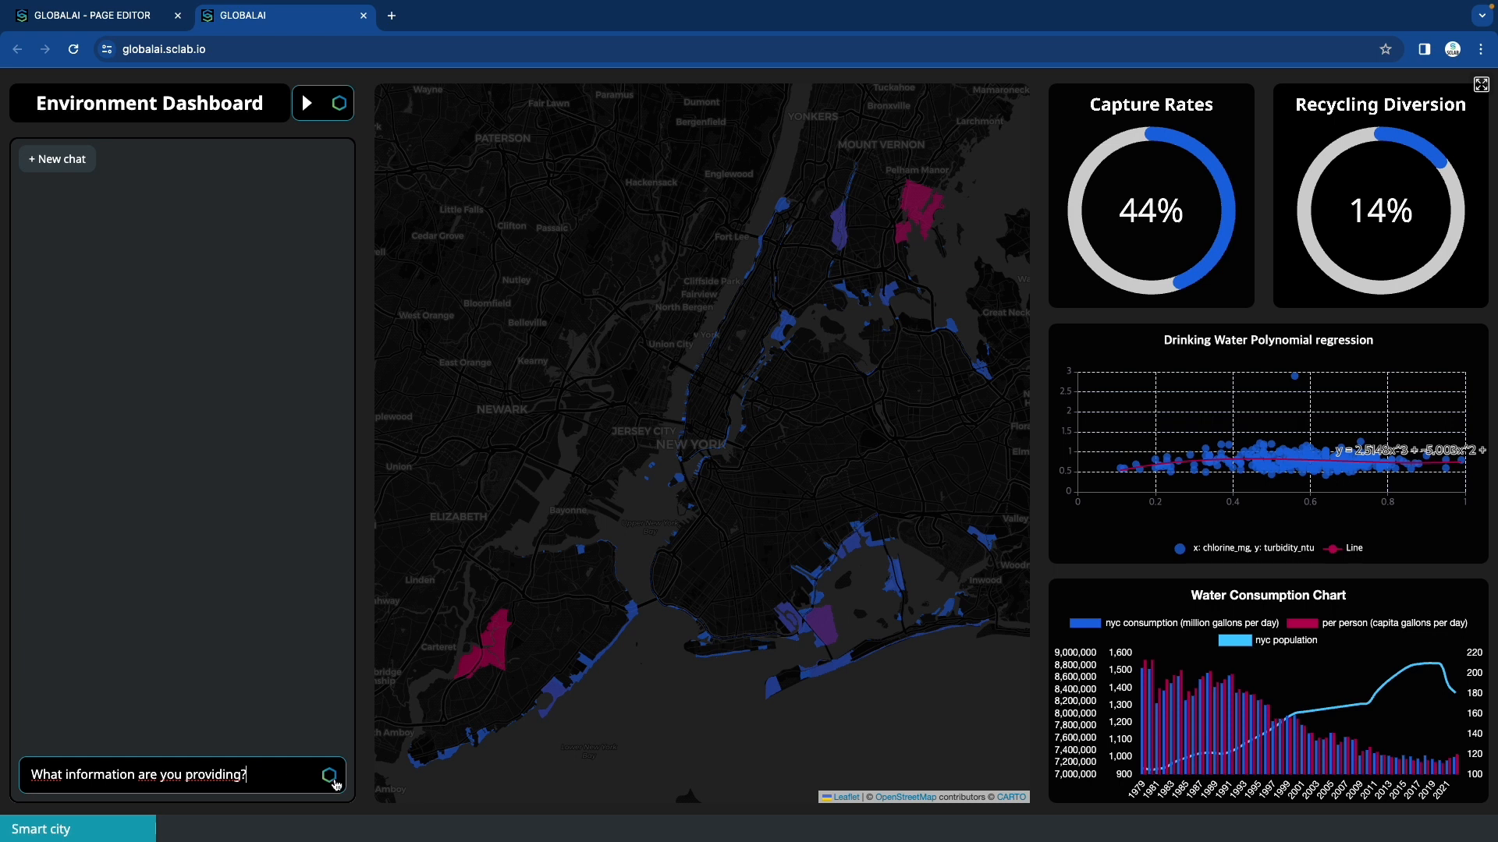
left_click(329, 776)
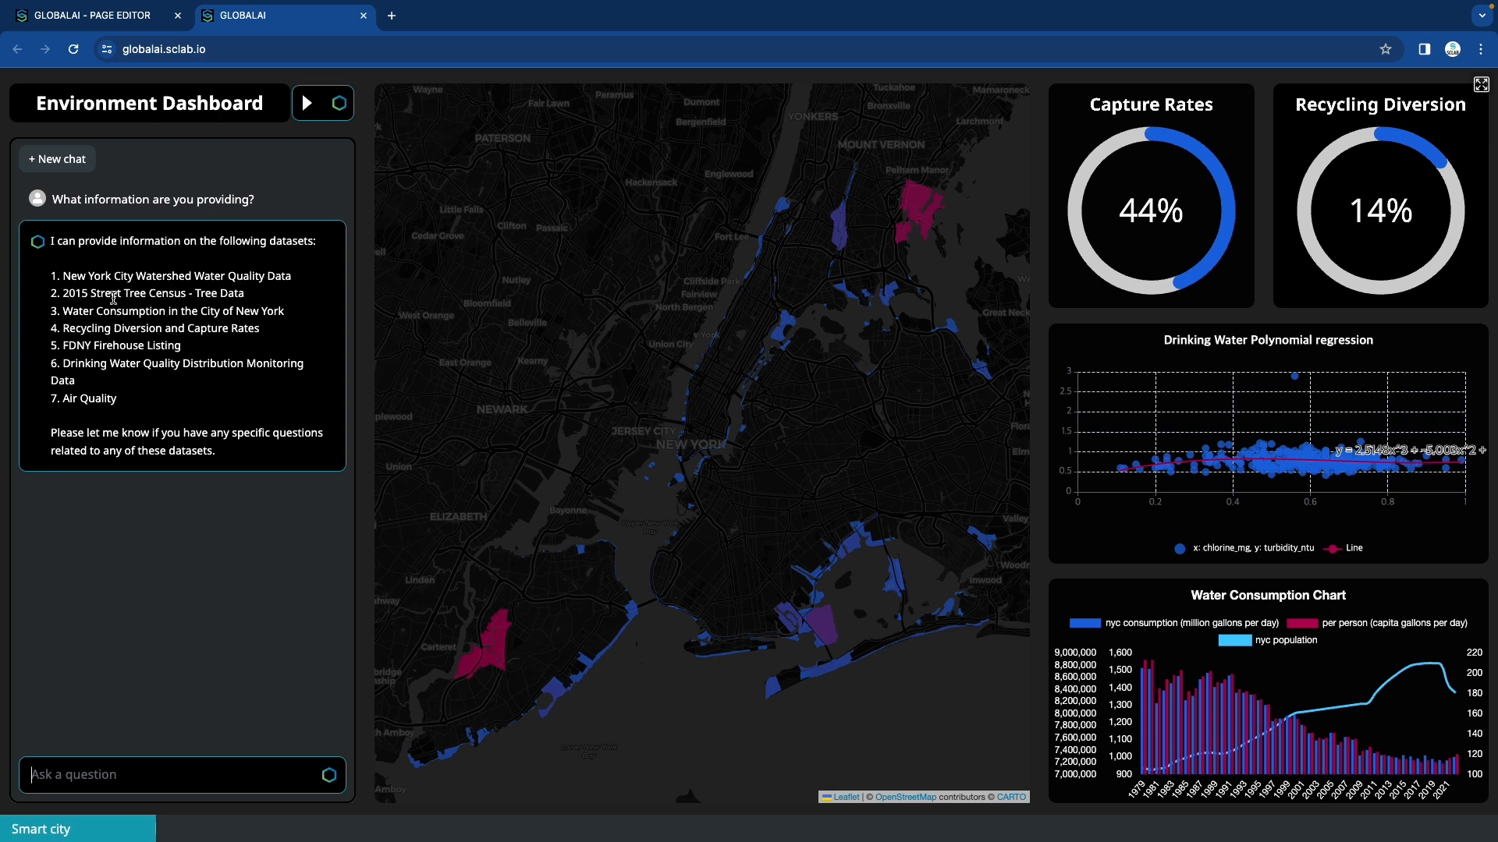
Ask about basin and drinking water quality distribution, then enter the street trees and air quality question.
type("What are the basin water quality data and drinking water quality distribution?")
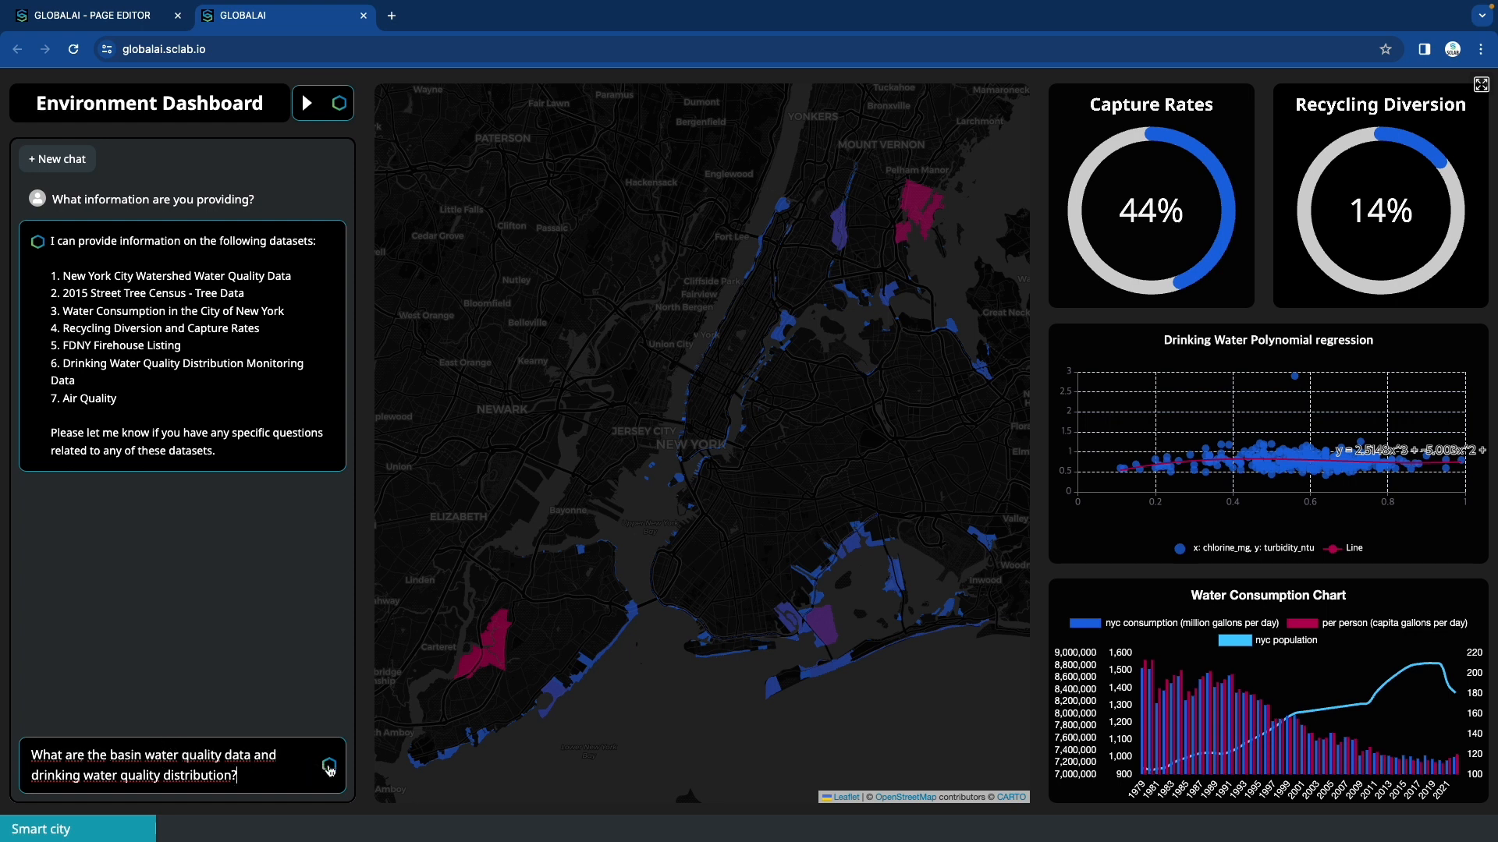
left_click(329, 767)
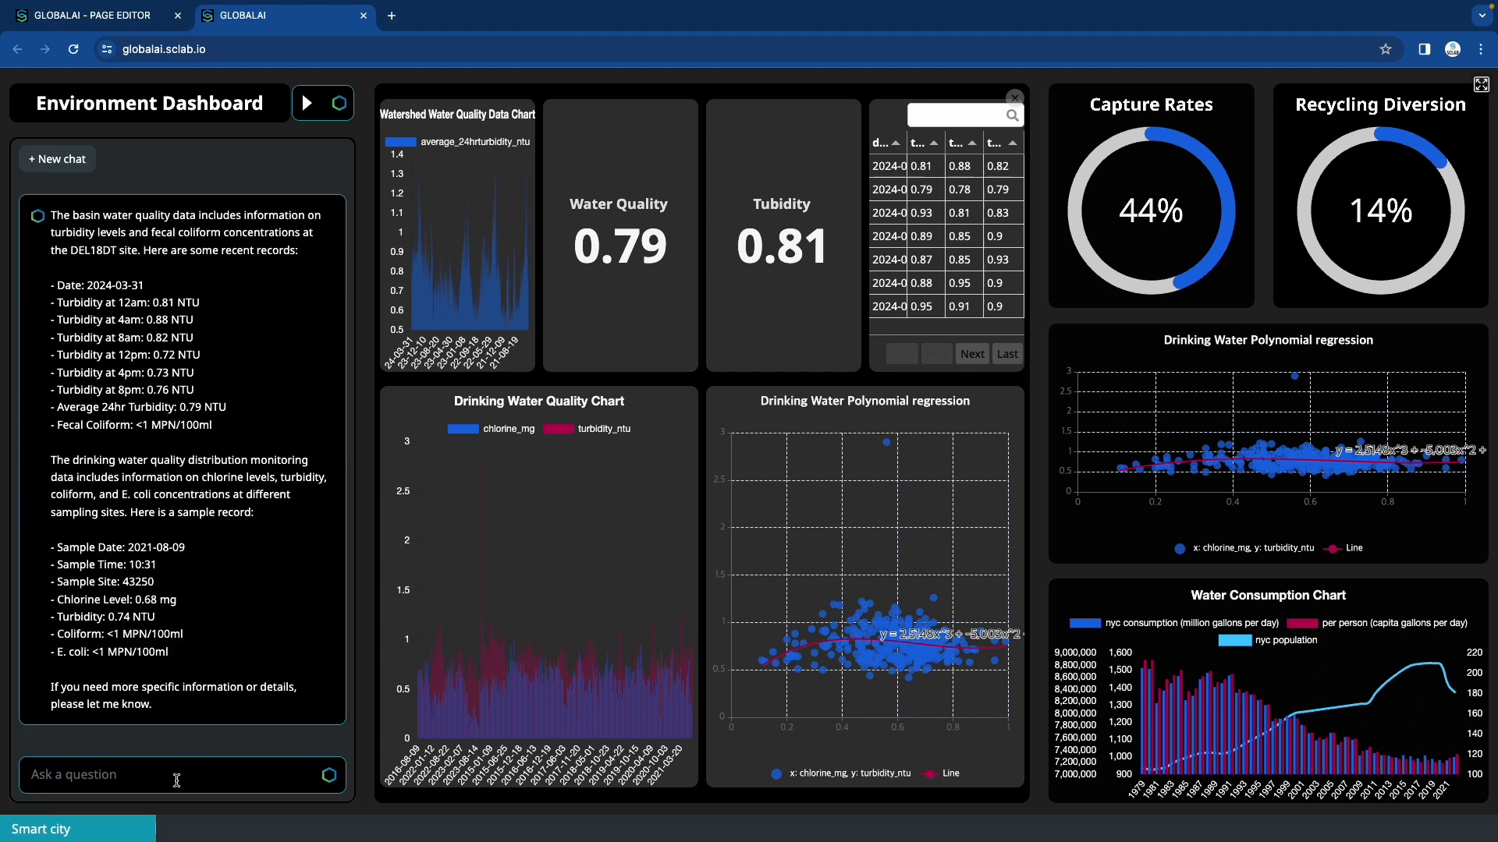
type("WLet me know the location of street trees and air quality.")
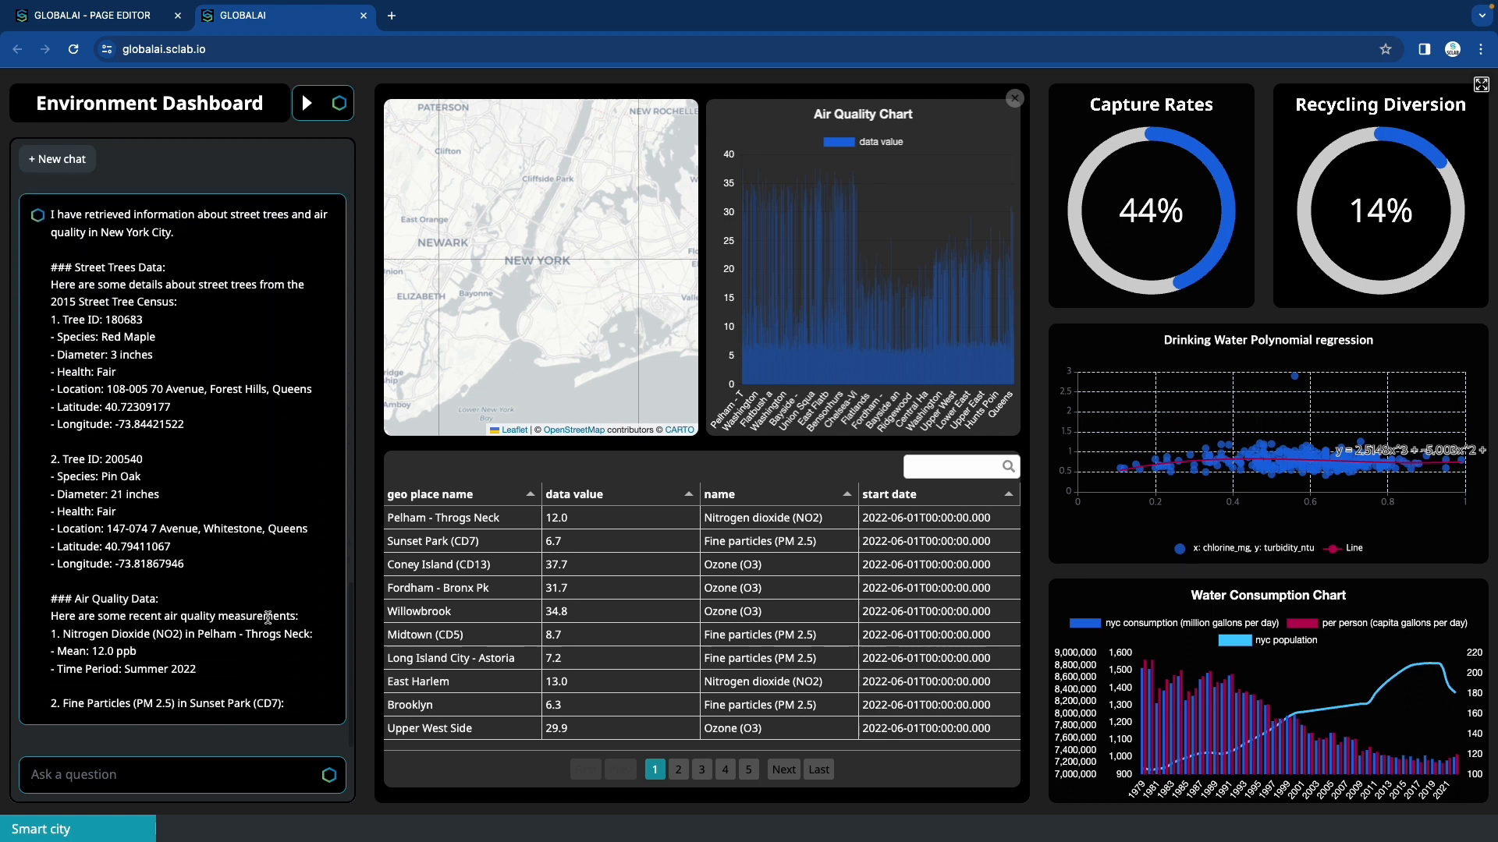
Review the street trees and air quality answer, panning the result map to see more locations.
scroll("down", 3)
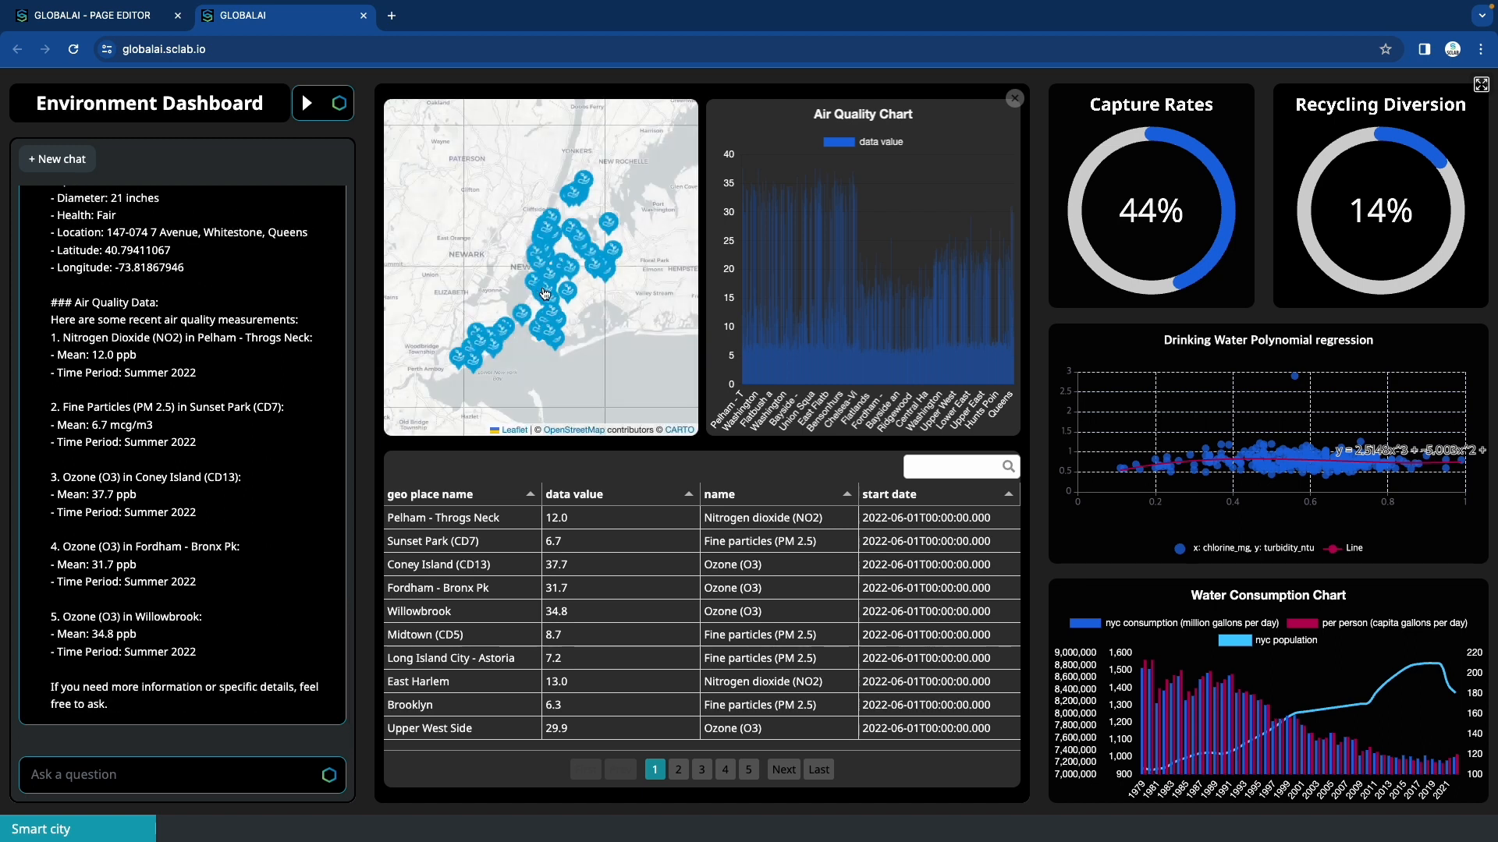
left_click_drag(540, 278, 563, 306)
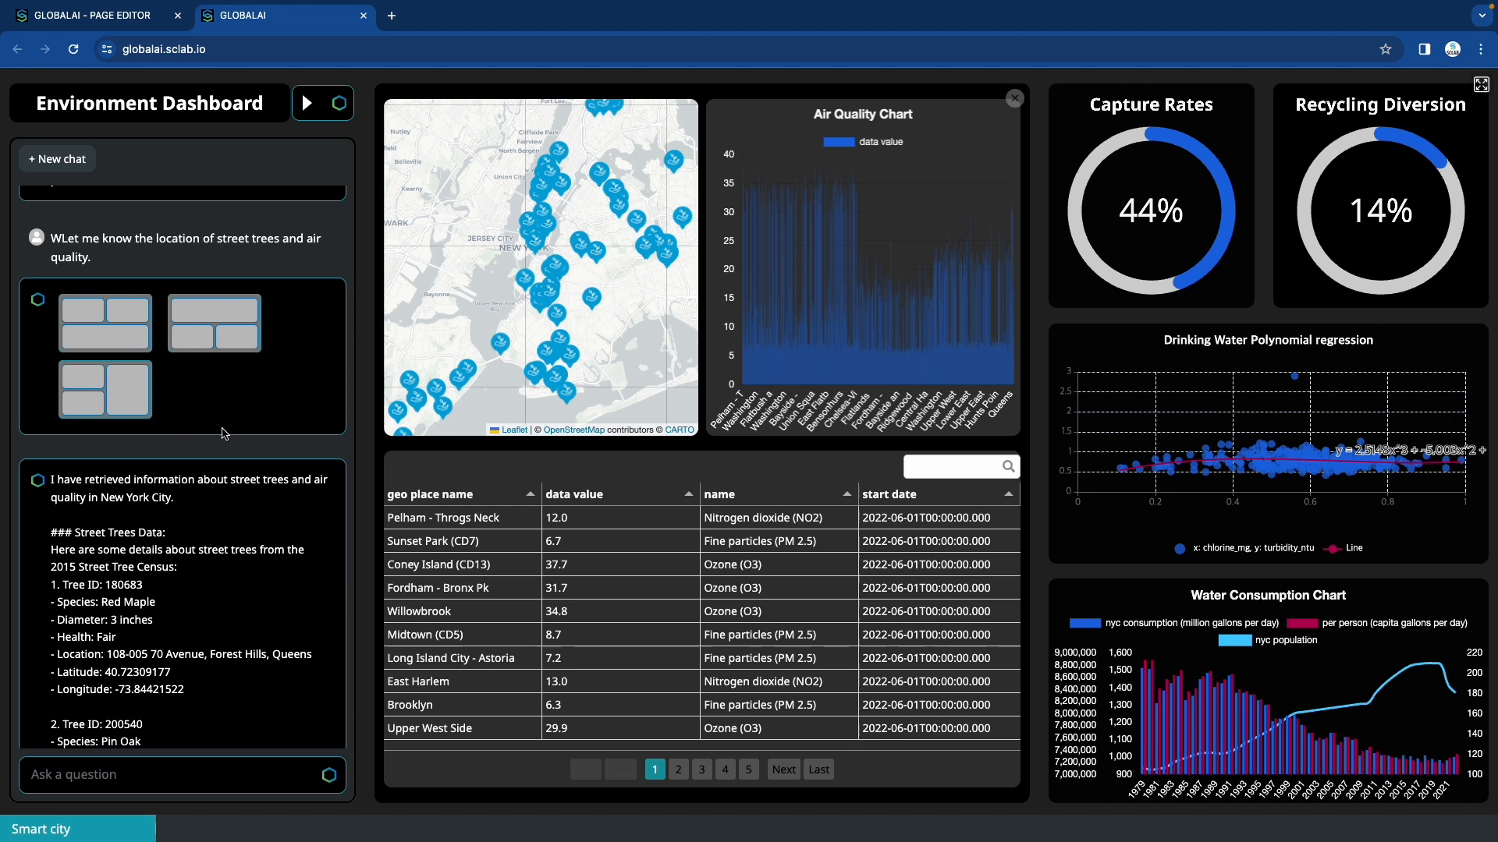
mouse_move(1220, 468)
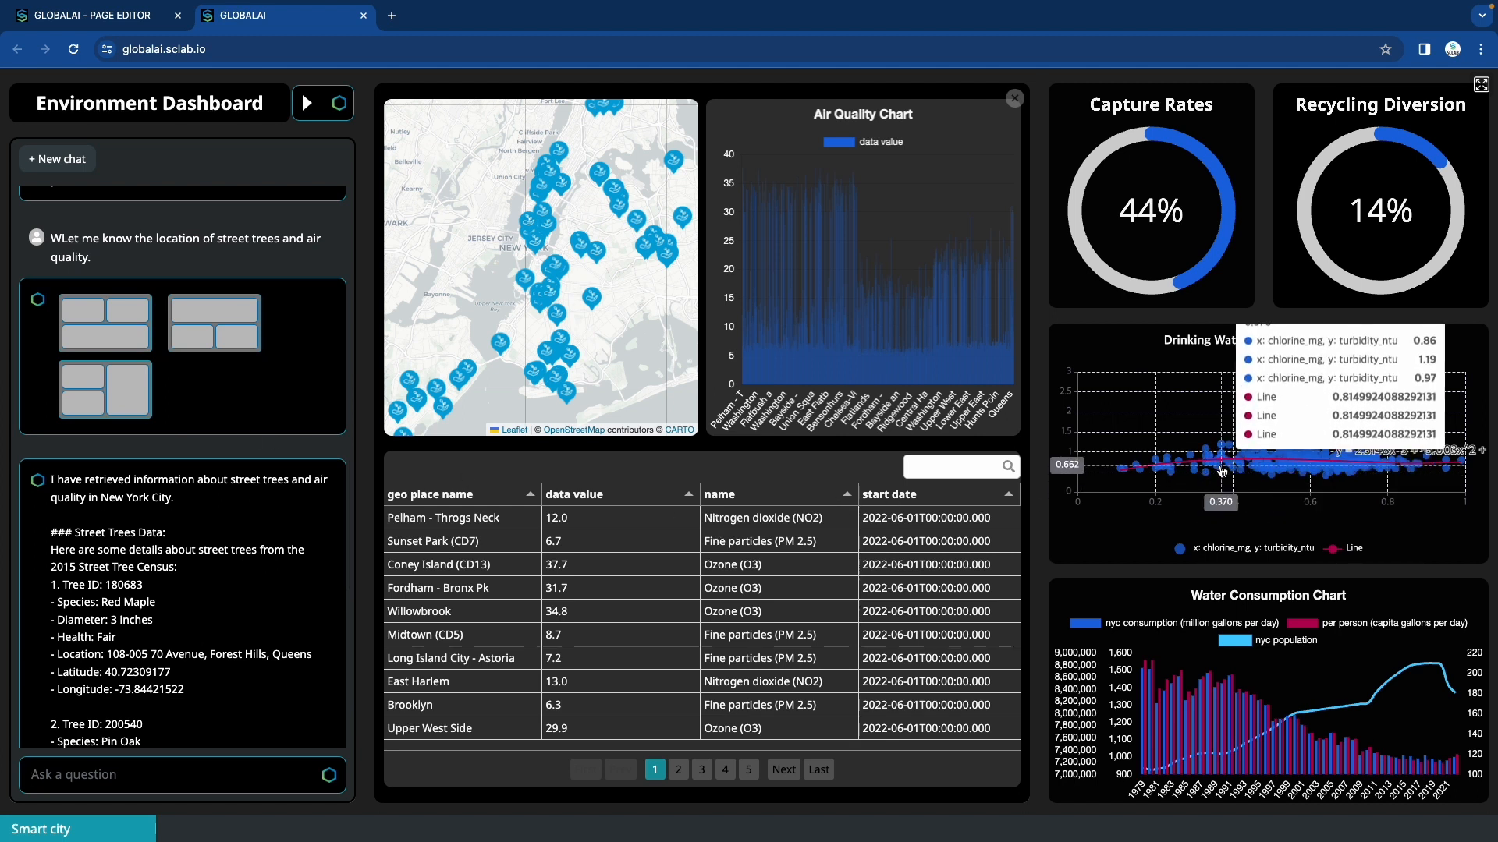
mouse_move(1445, 492)
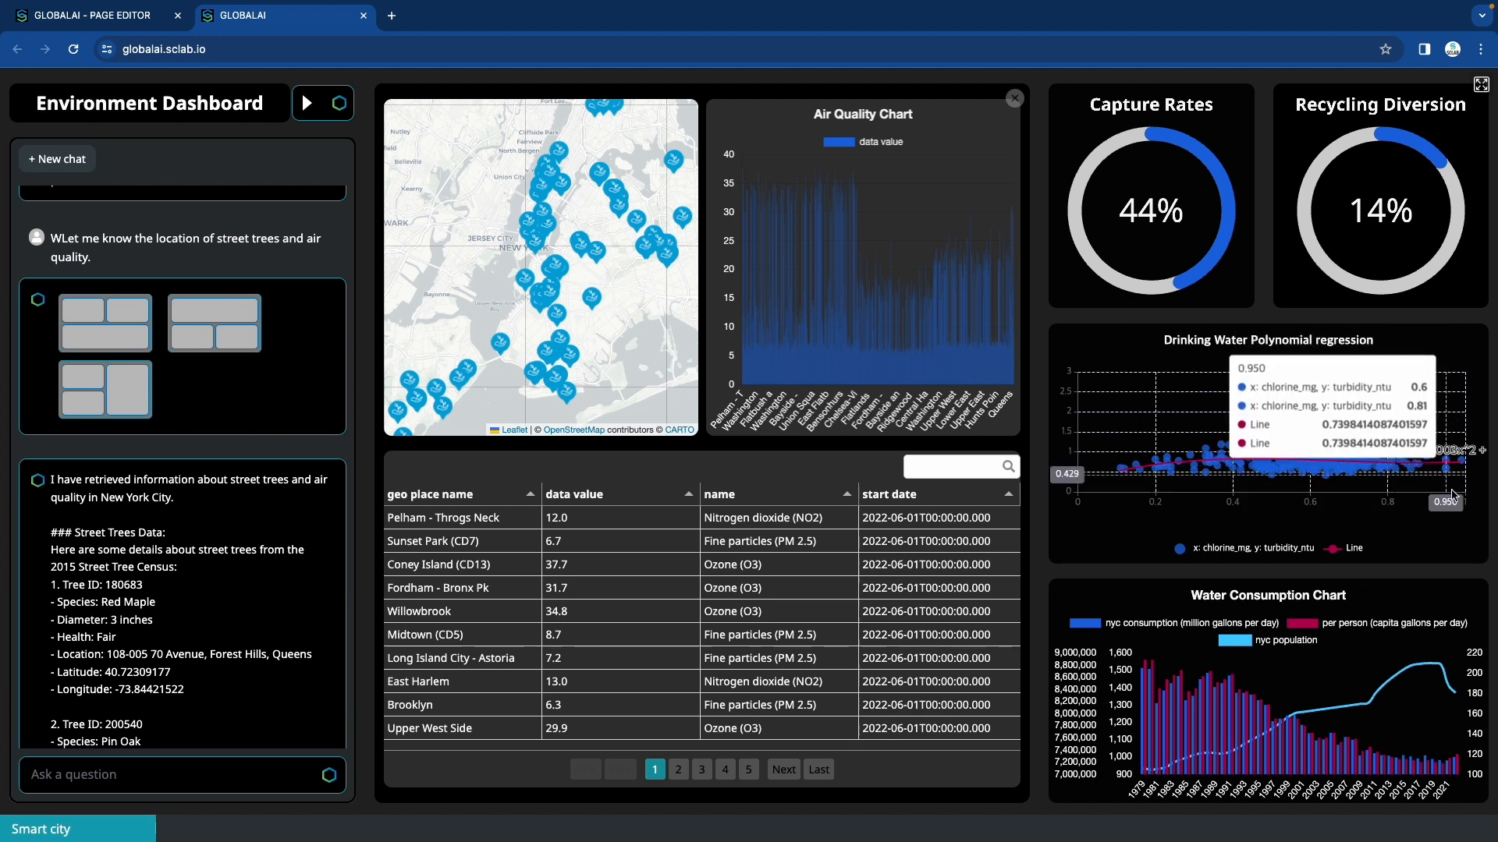
mouse_move(1376, 768)
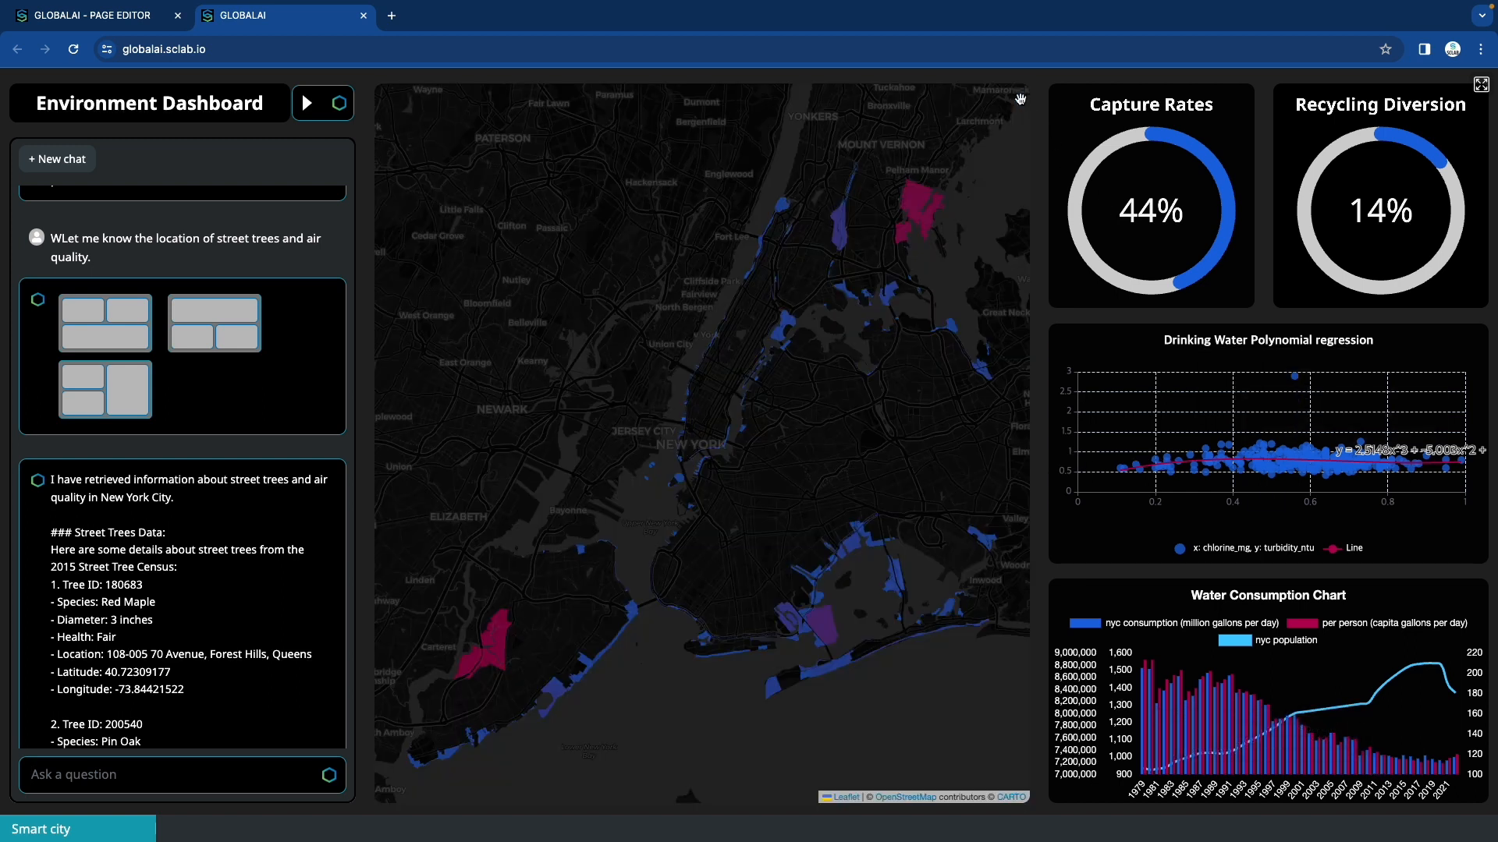
mouse_move(856, 497)
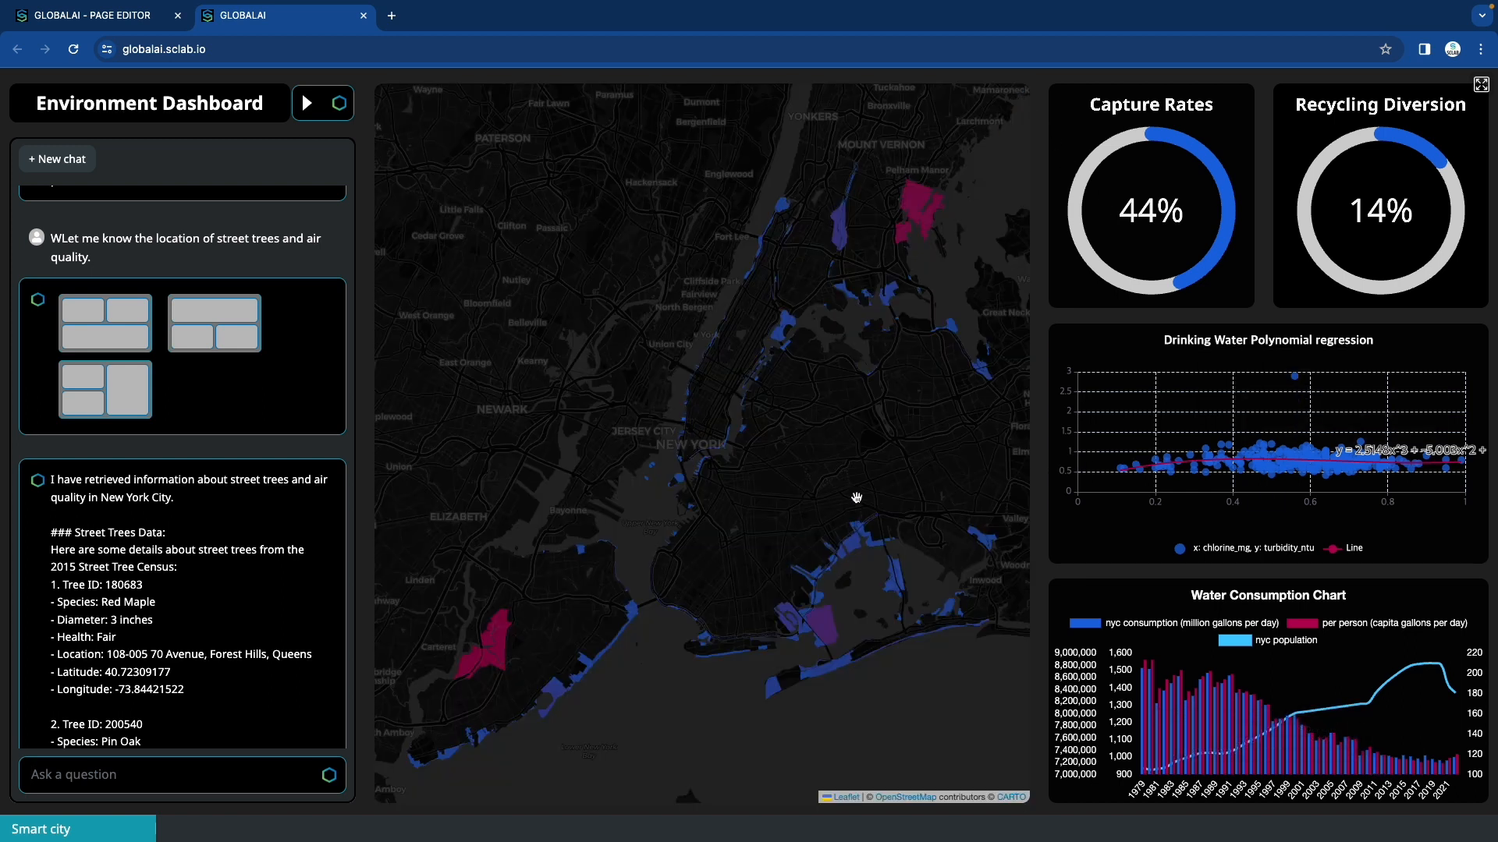